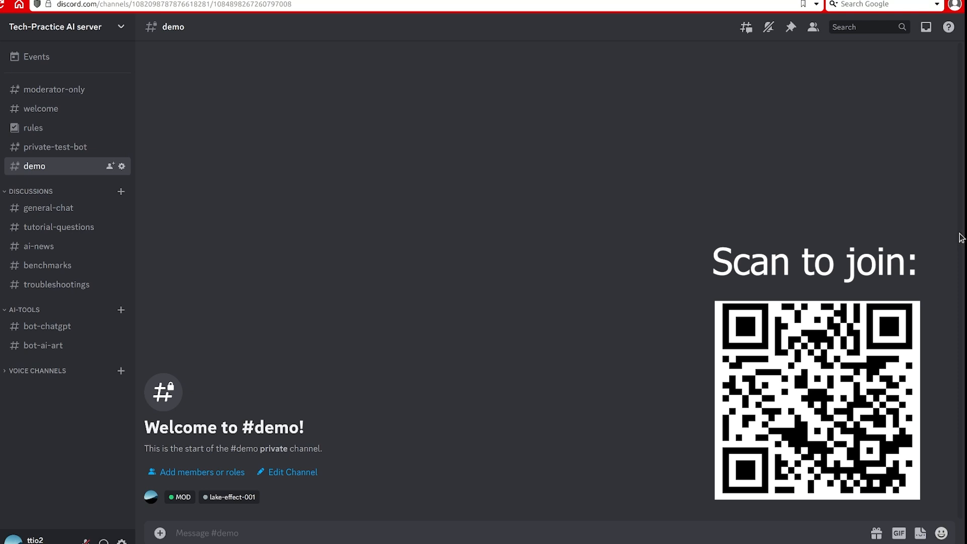
{"action": "mouse_move", "coordinate": [262, 294]}
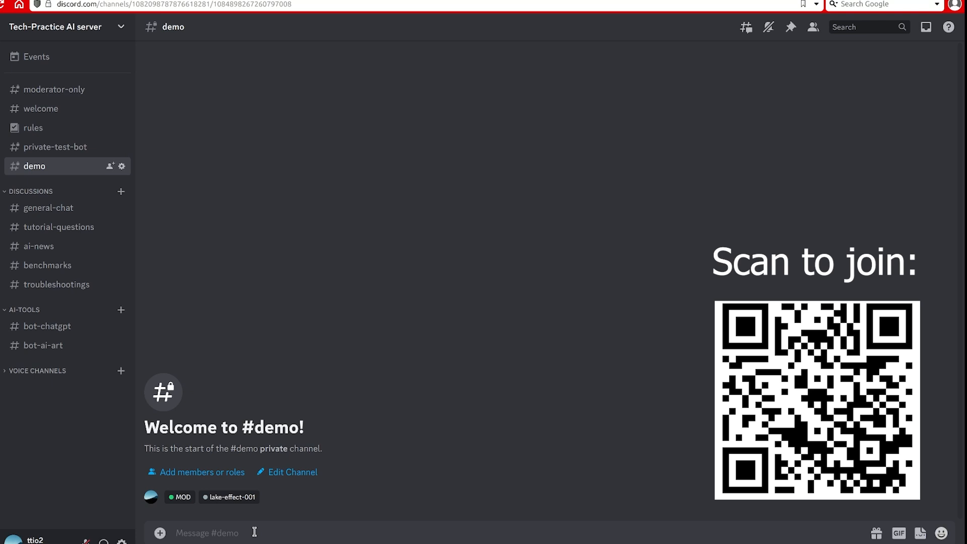
{"action": "mouse_move", "coordinate": [246, 533]}
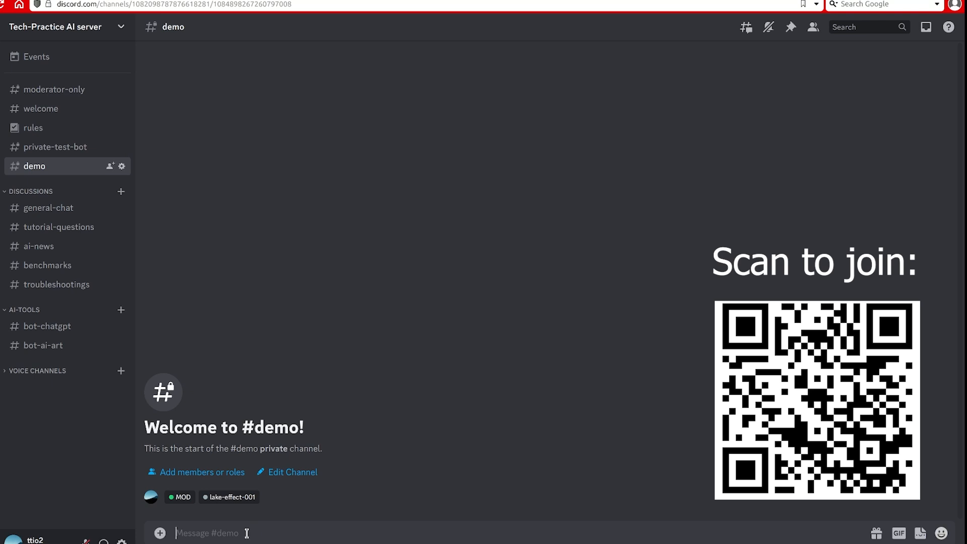
Type / to list tech-practice-ai-bot's /ask, /chat, /compare and /sd commands in the picker
{"action": "type", "text": "/"}
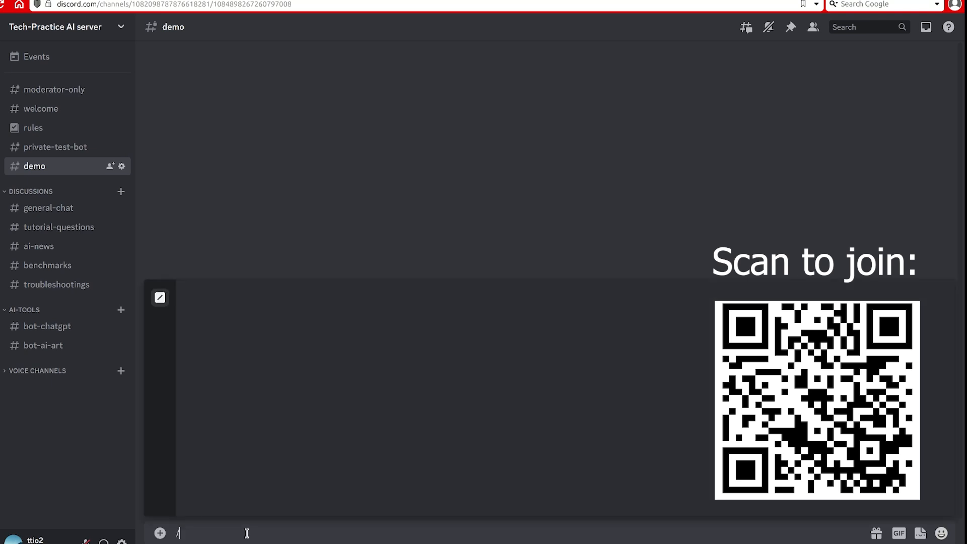
{"action": "type", "text": "/"}
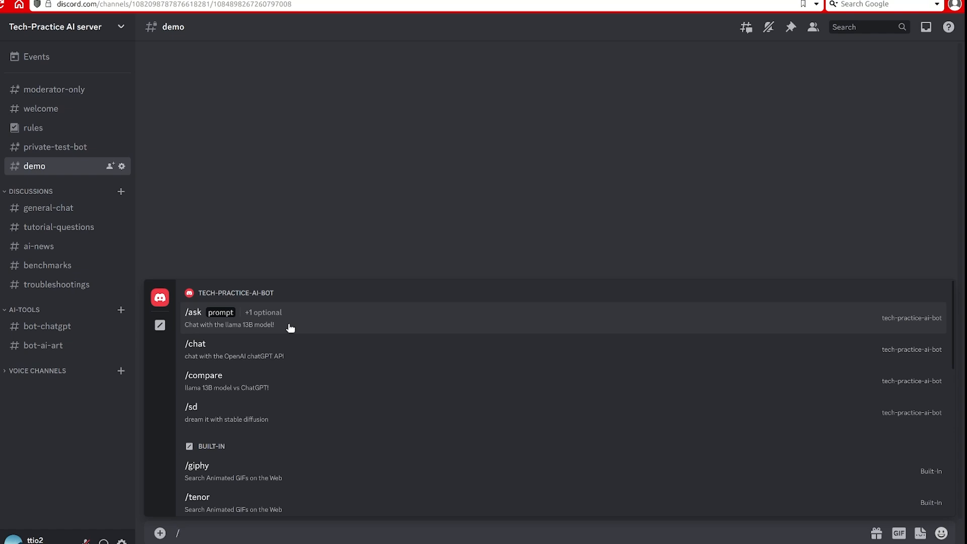
{"action": "mouse_move", "coordinate": [269, 349]}
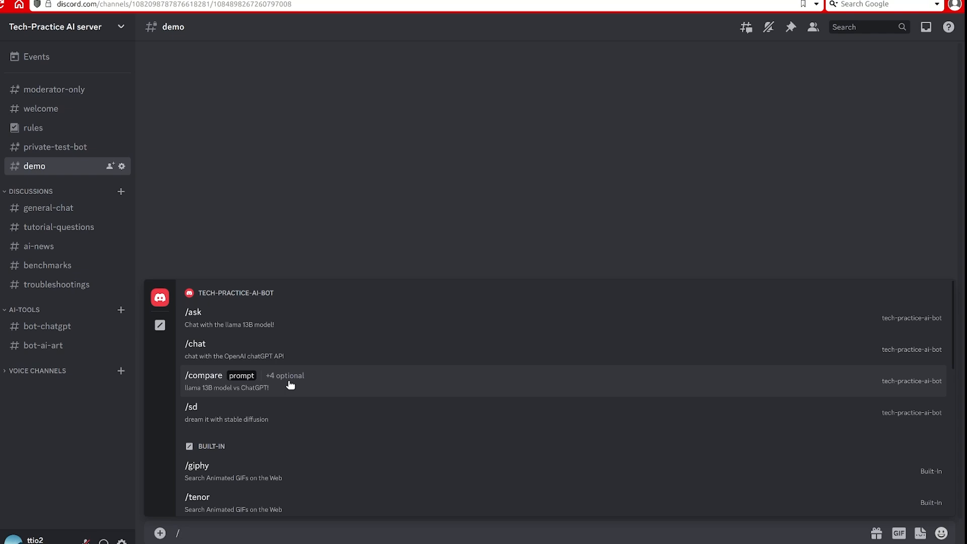
{"action": "left_click", "coordinate": [179, 533]}
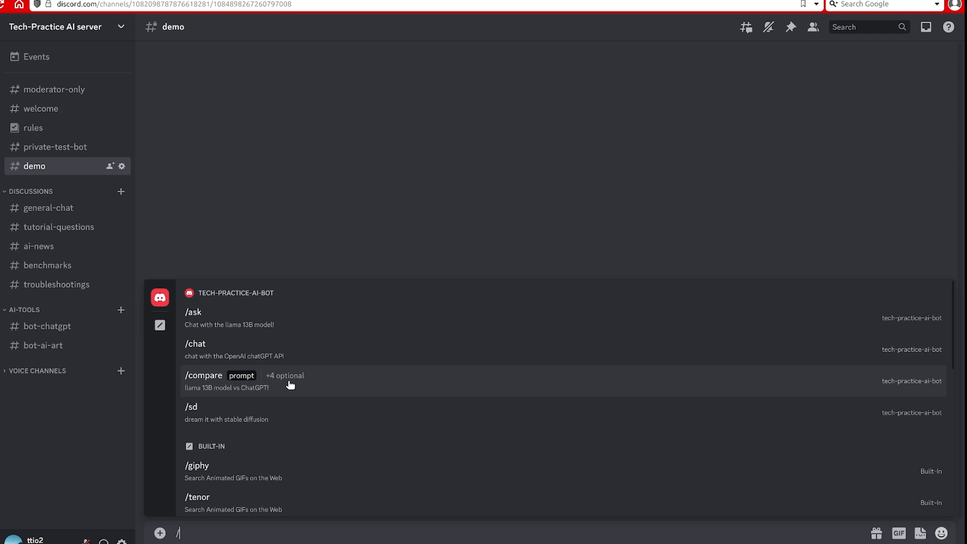
{"action": "mouse_move", "coordinate": [283, 389]}
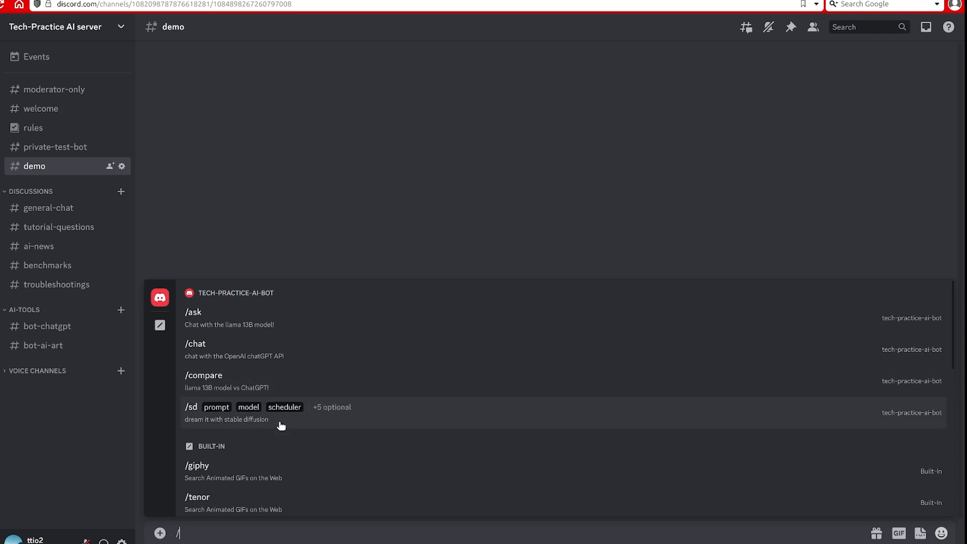
{"action": "mouse_move", "coordinate": [287, 423]}
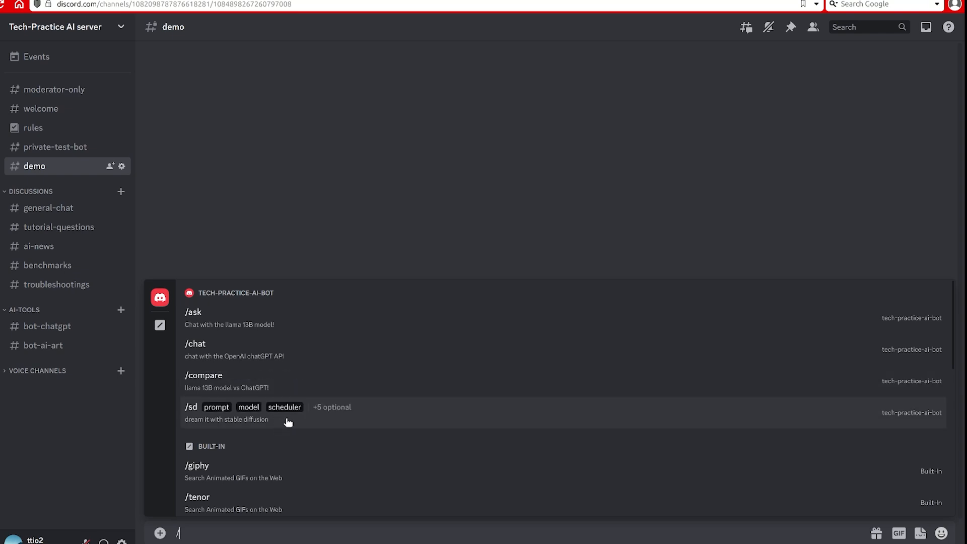
{"action": "mouse_move", "coordinate": [308, 435]}
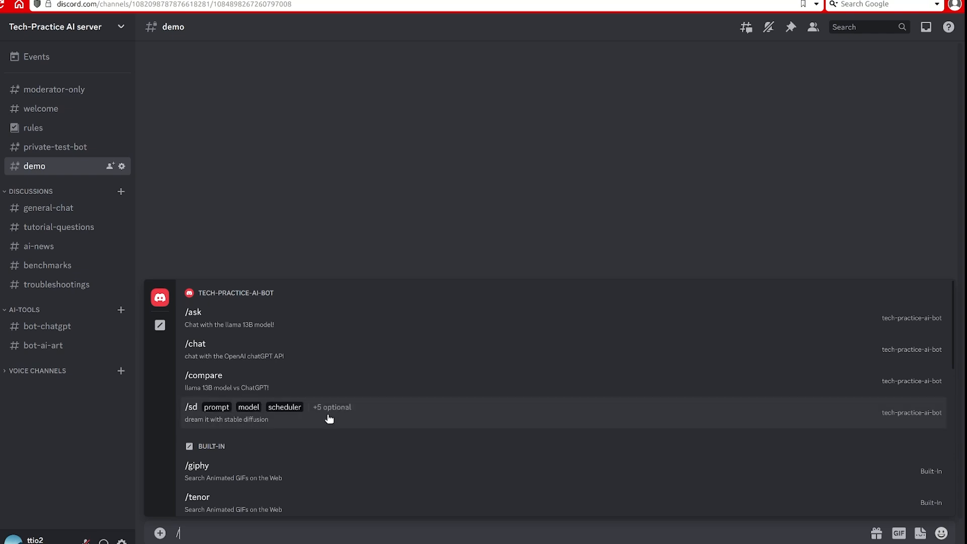
{"action": "mouse_move", "coordinate": [325, 417]}
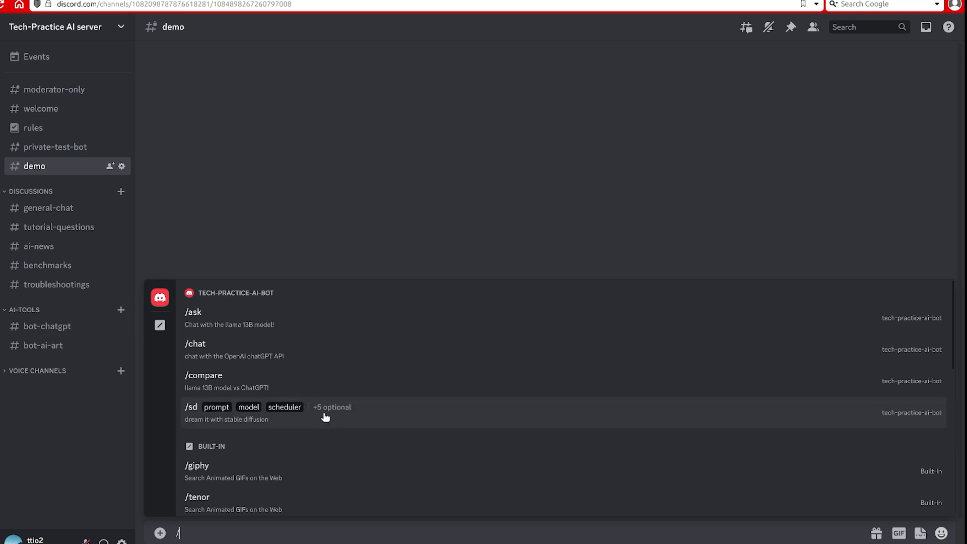
{"action": "mouse_move", "coordinate": [284, 456]}
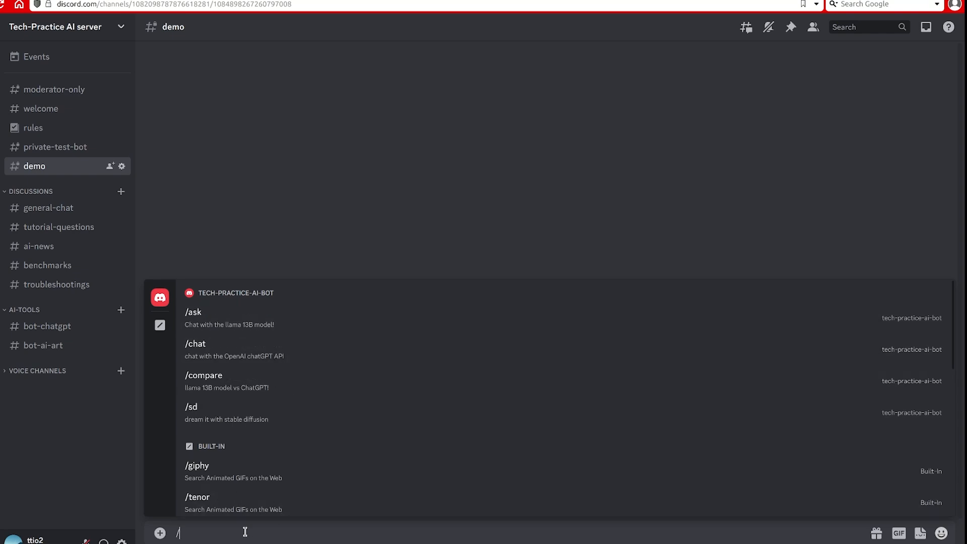
Choose /chat and enter a prompt asking for a 500-word article about Apple
{"action": "type", "text": "chat"}
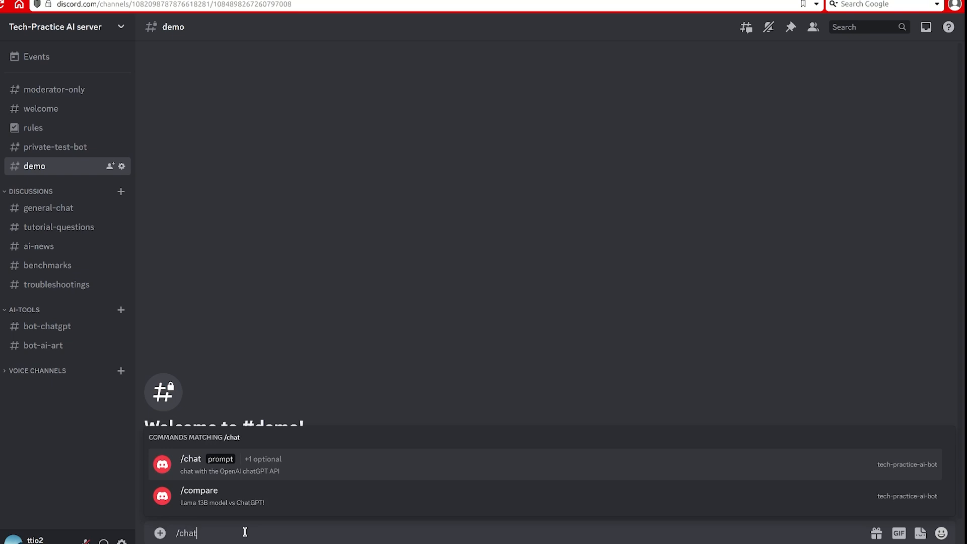
{"action": "left_click", "coordinate": [190, 462]}
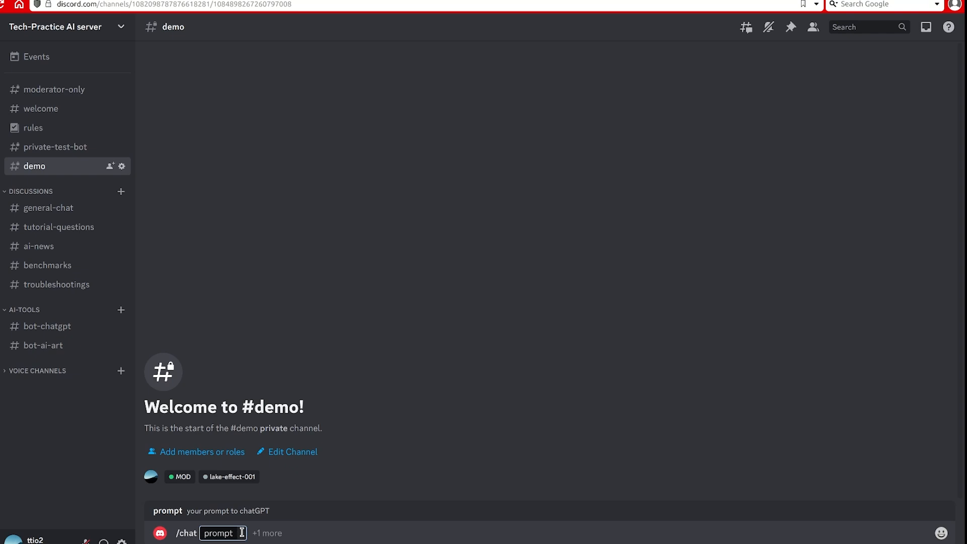
{"action": "type", "text": "wr"}
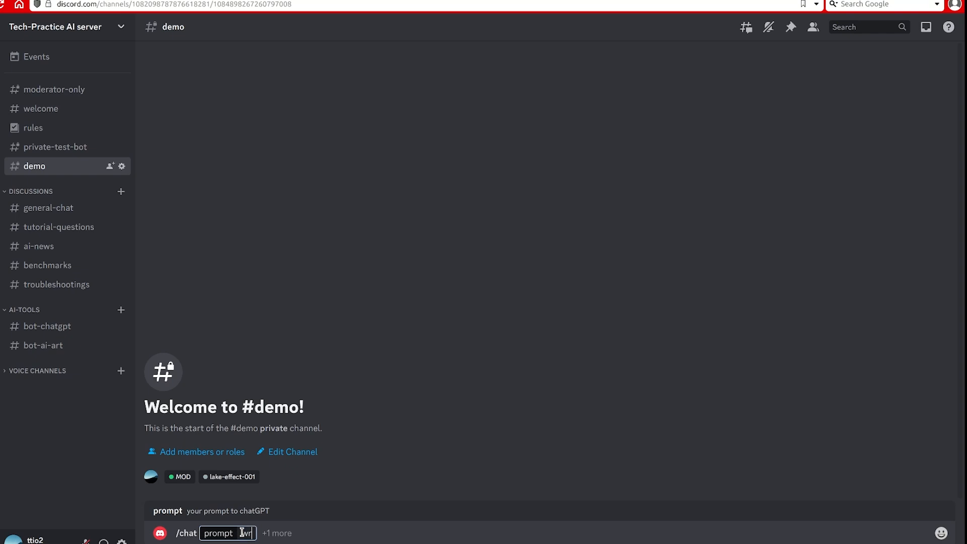
{"action": "type", "text": "write an a"}
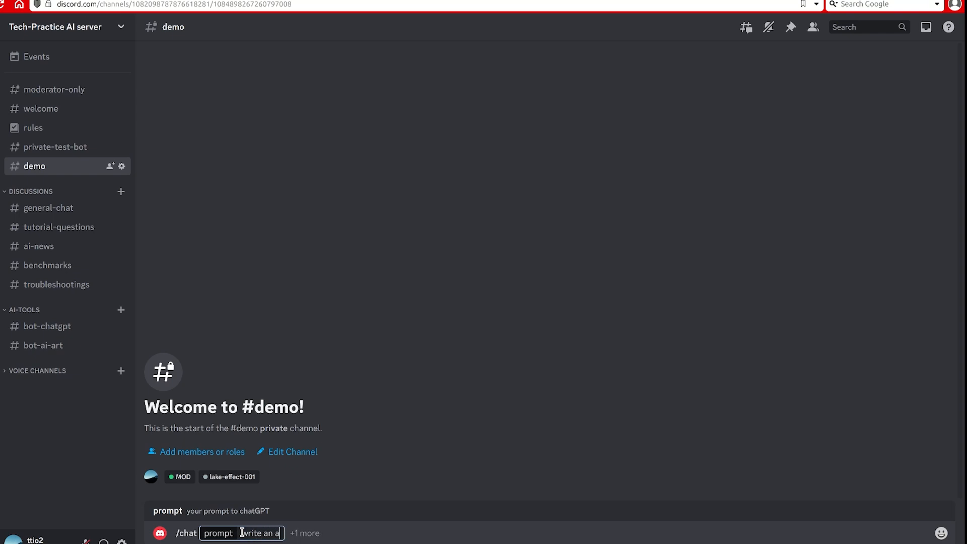
{"action": "type", "text": "rticale about Appl"}
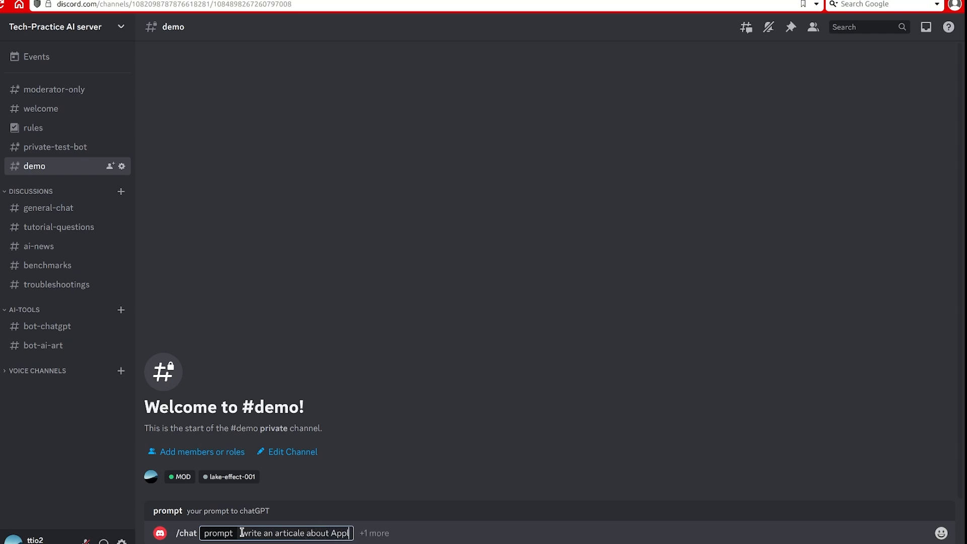
{"action": "type", "text": "e, 500 w"}
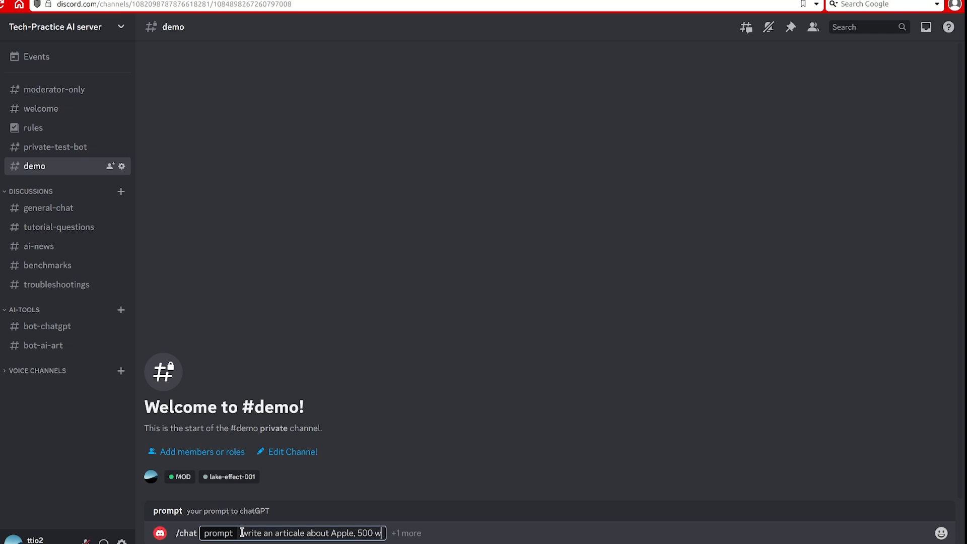
{"action": "type", "text": "ords"}
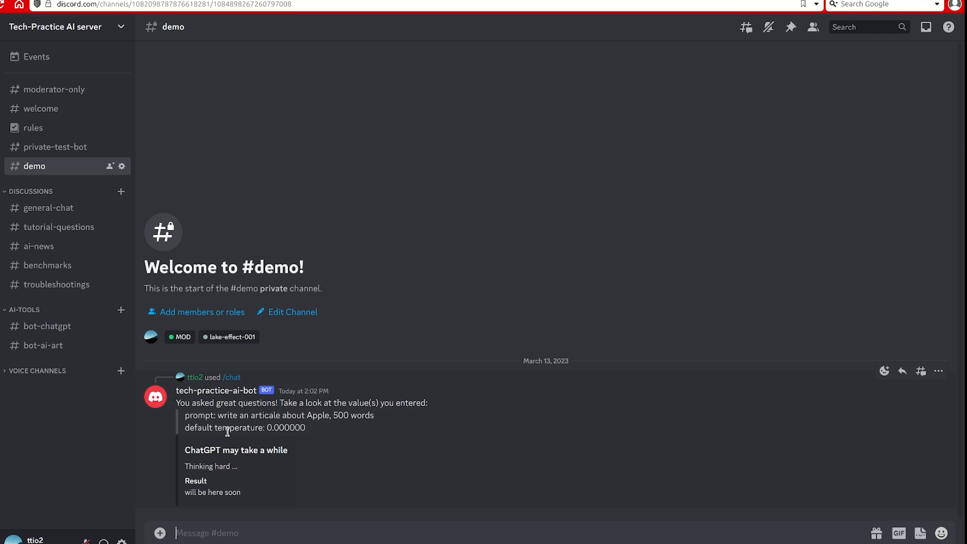
Highlight the default temperature 0.000000 in the bot's /chat confirmation reply
{"action": "double_click", "coordinate": [238, 428]}
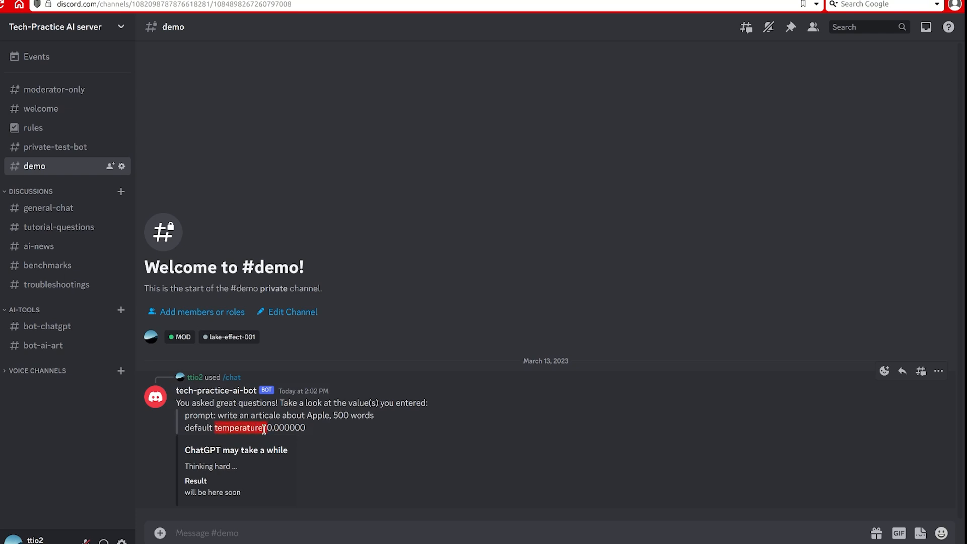
{"action": "mouse_move", "coordinate": [432, 466]}
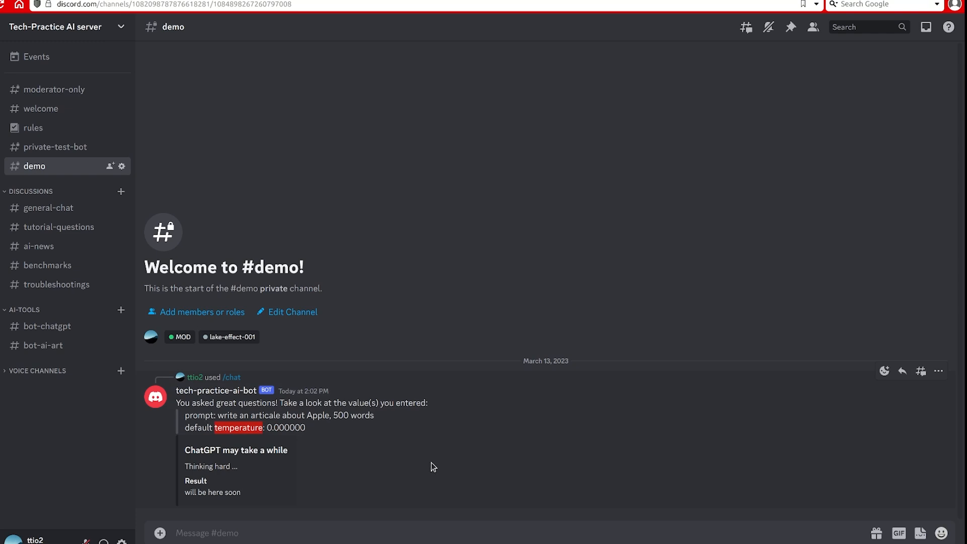
{"action": "mouse_move", "coordinate": [412, 476]}
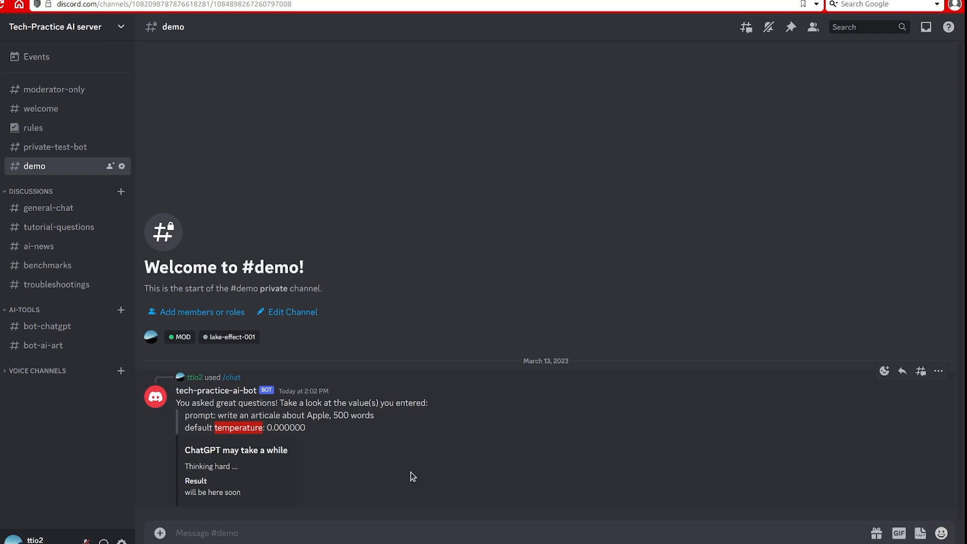
{"action": "mouse_move", "coordinate": [410, 473]}
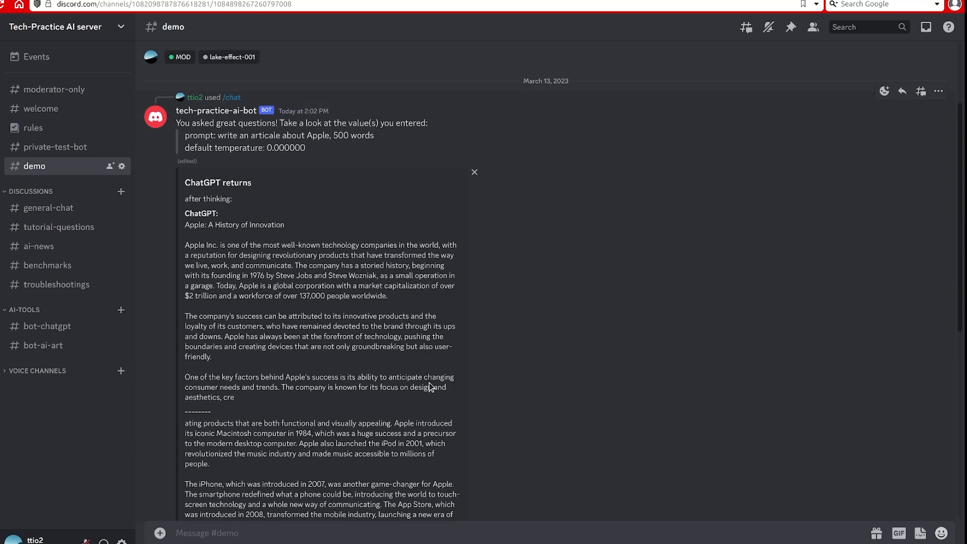
{"action": "scroll", "scroll_direction": "down", "scroll_amount": 3}
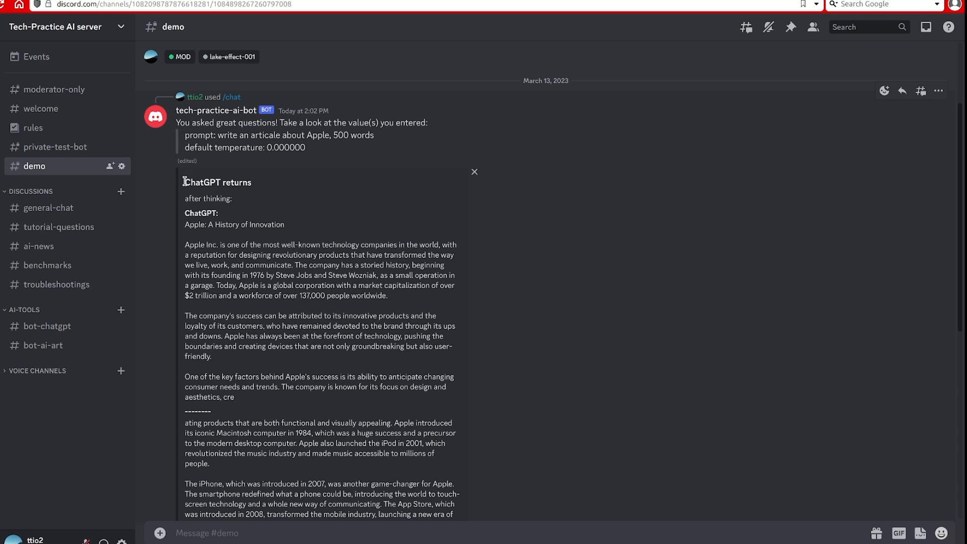
{"action": "left_click_drag", "start_coordinate": [184, 181], "coordinate": [234, 396]}
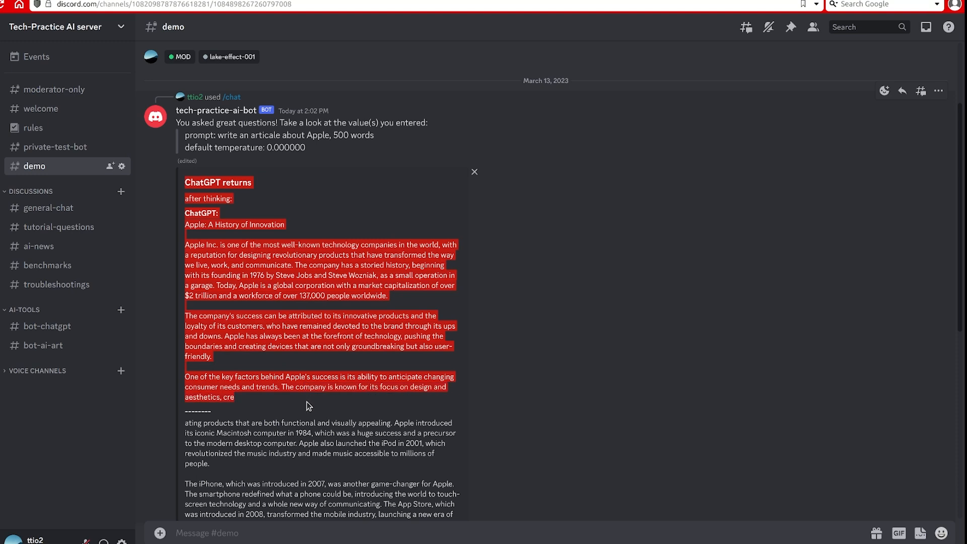
{"action": "mouse_move", "coordinate": [278, 368]}
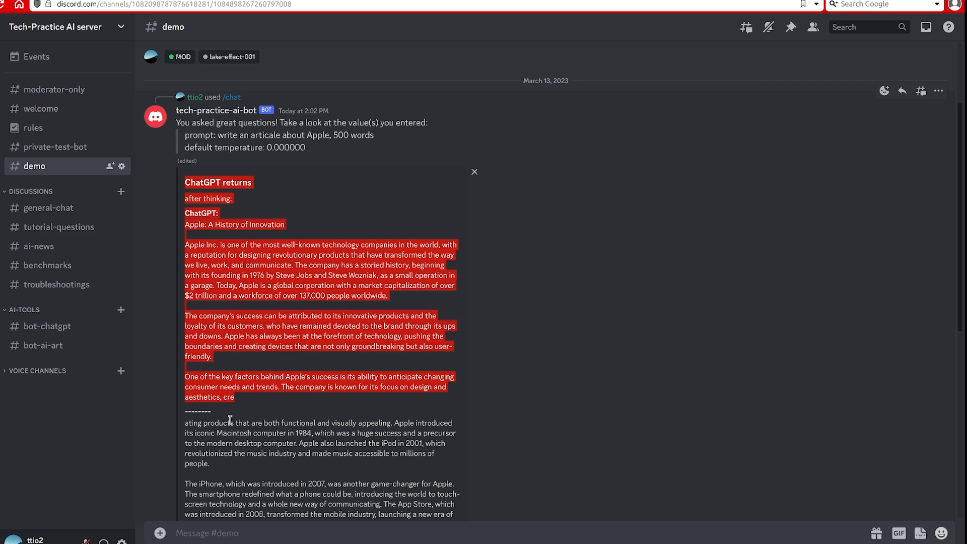
{"action": "scroll", "scroll_direction": "down", "scroll_amount": 3}
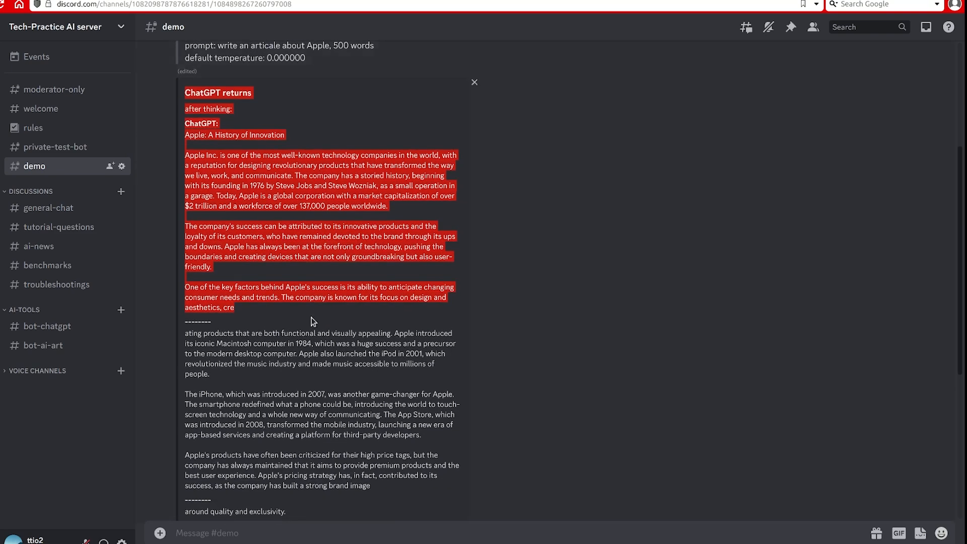
{"action": "scroll", "scroll_direction": "down", "scroll_amount": 3}
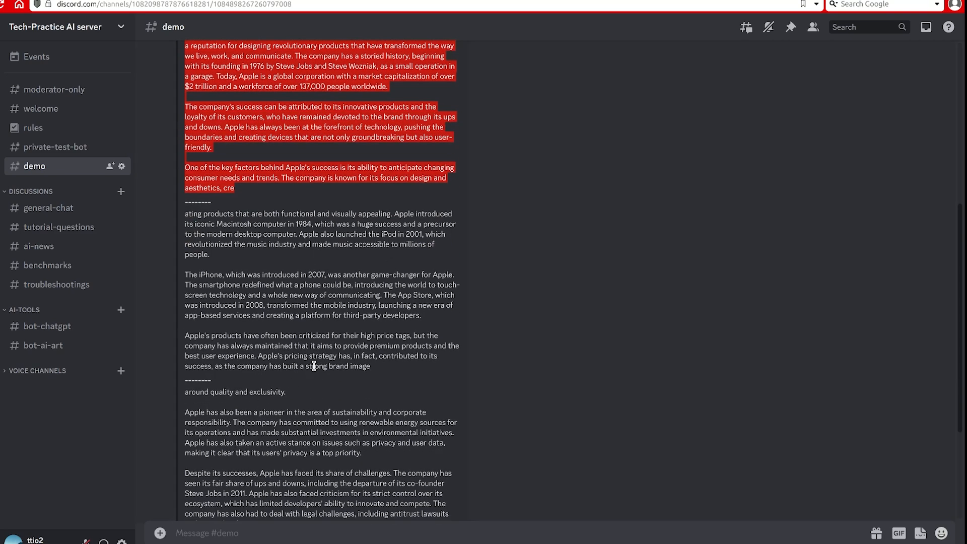
{"action": "scroll", "scroll_direction": "down", "scroll_amount": 3}
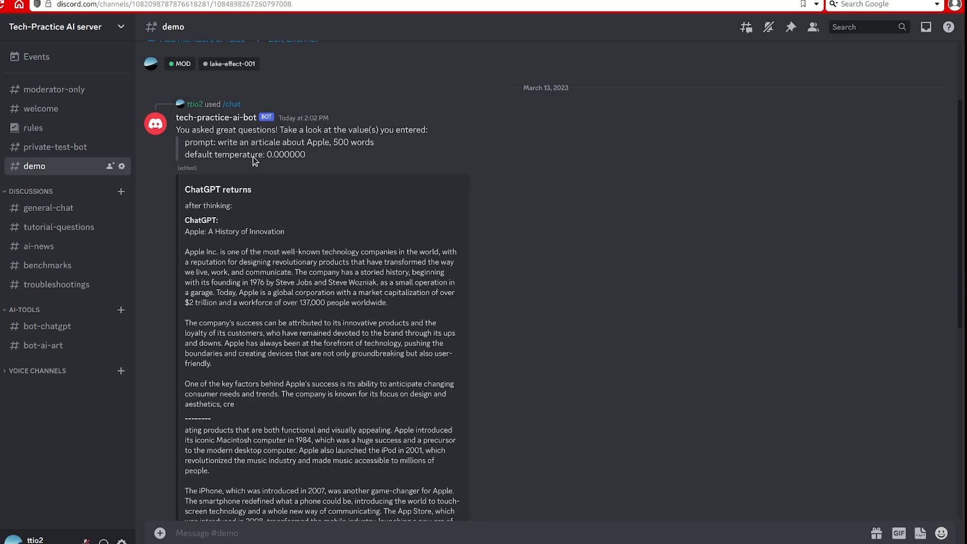
{"action": "scroll", "scroll_direction": "down", "scroll_amount": 3}
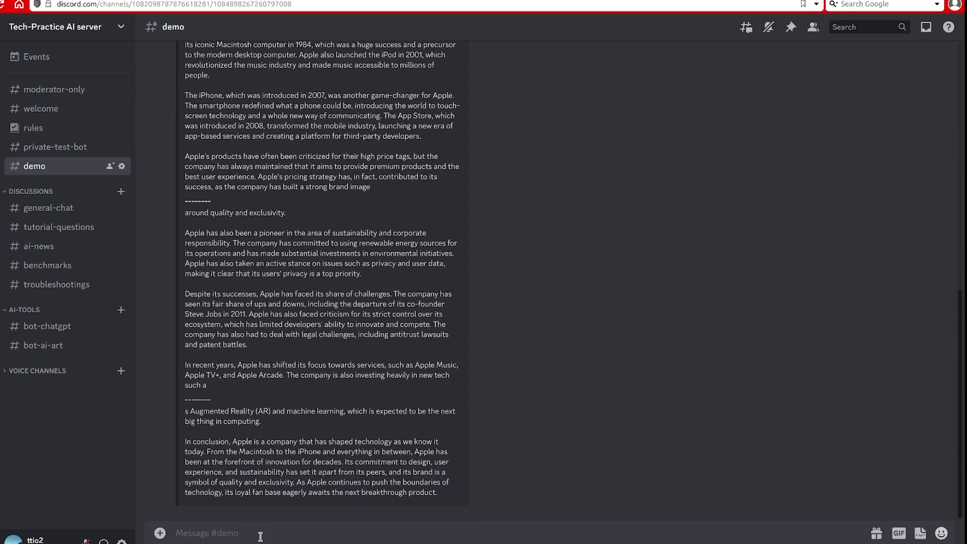
Start an /ask command and select the earlier Apple article prompt text
{"action": "type", "text": "/"}
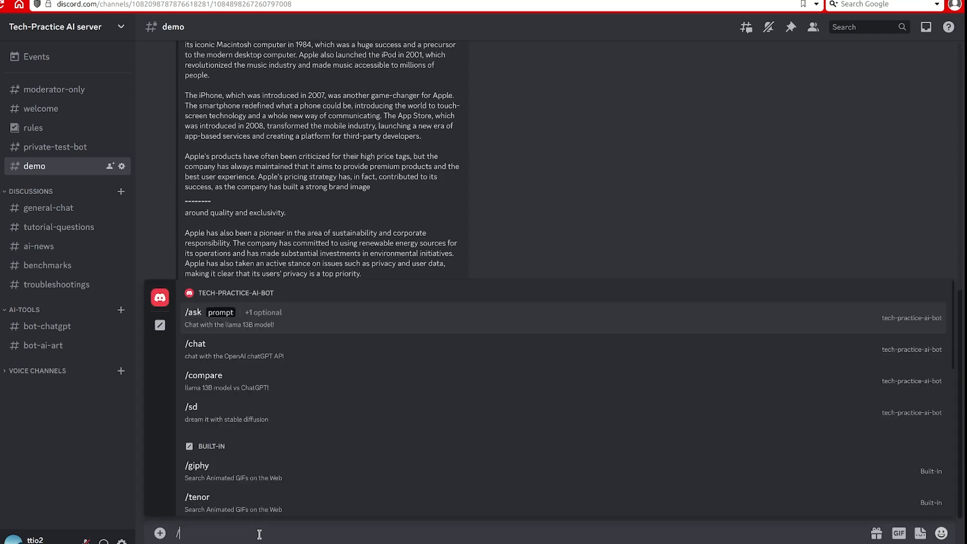
{"action": "type", "text": "ask prompt"}
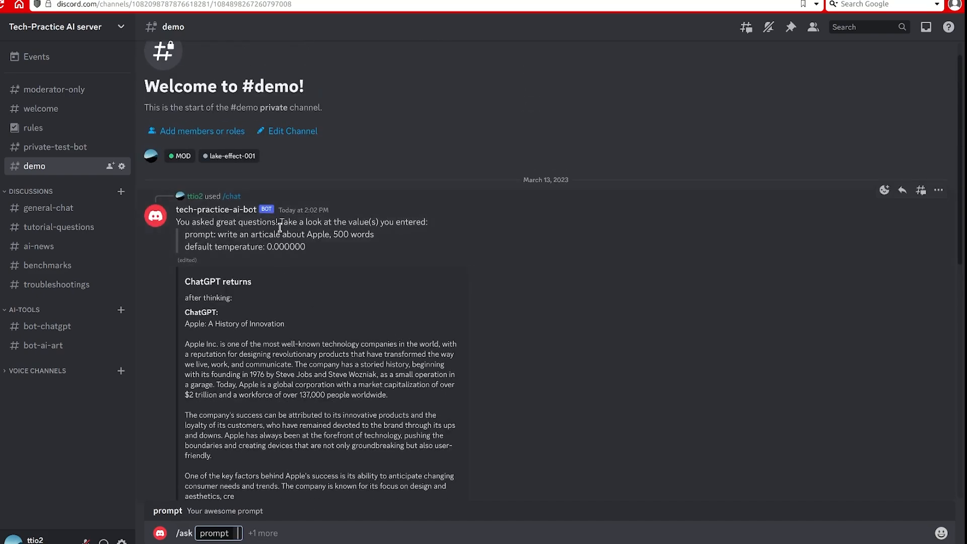
{"action": "left_click_drag", "start_coordinate": [216, 234], "coordinate": [329, 234]}
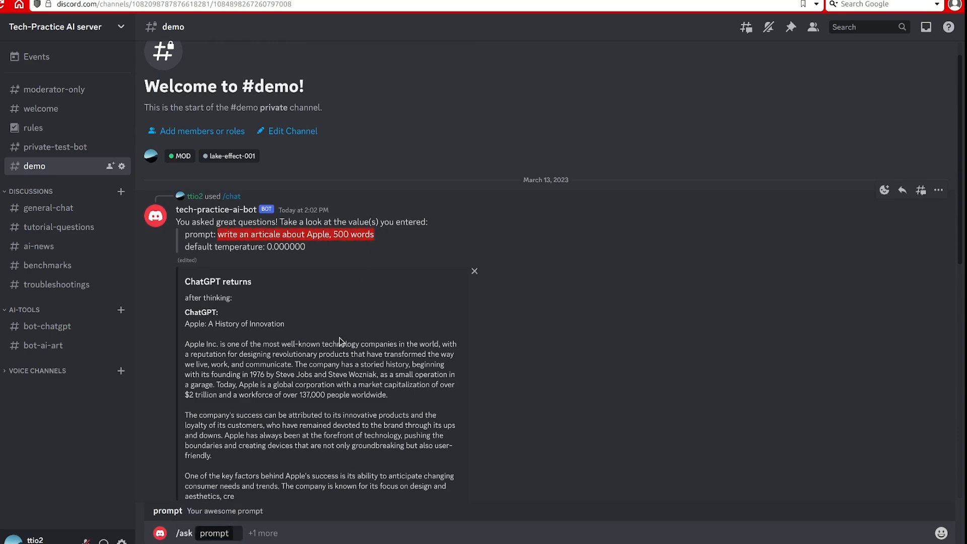
{"action": "scroll", "scroll_direction": "down", "scroll_amount": 3}
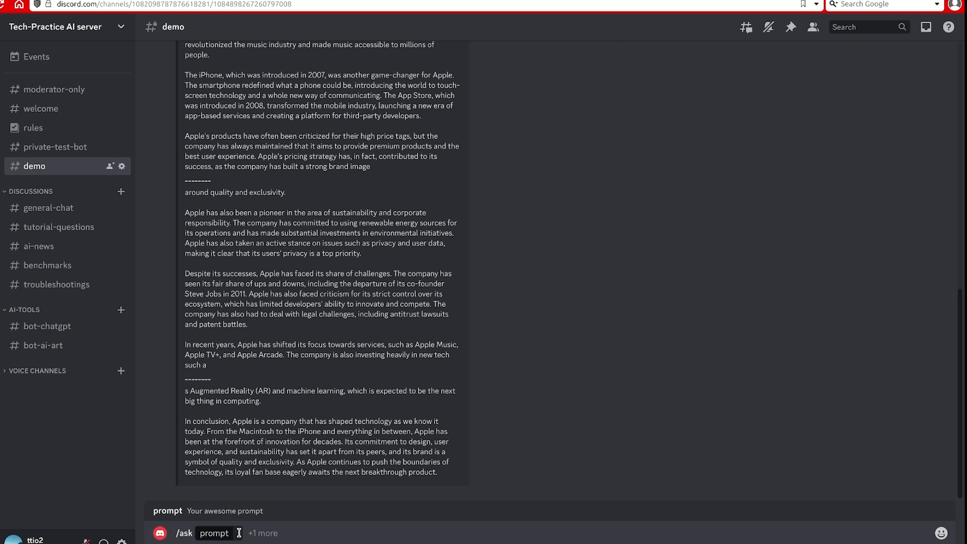
Enter the /ask prompt 'I am writing an article about Apple, Inc,'
{"action": "left_click", "coordinate": [214, 533]}
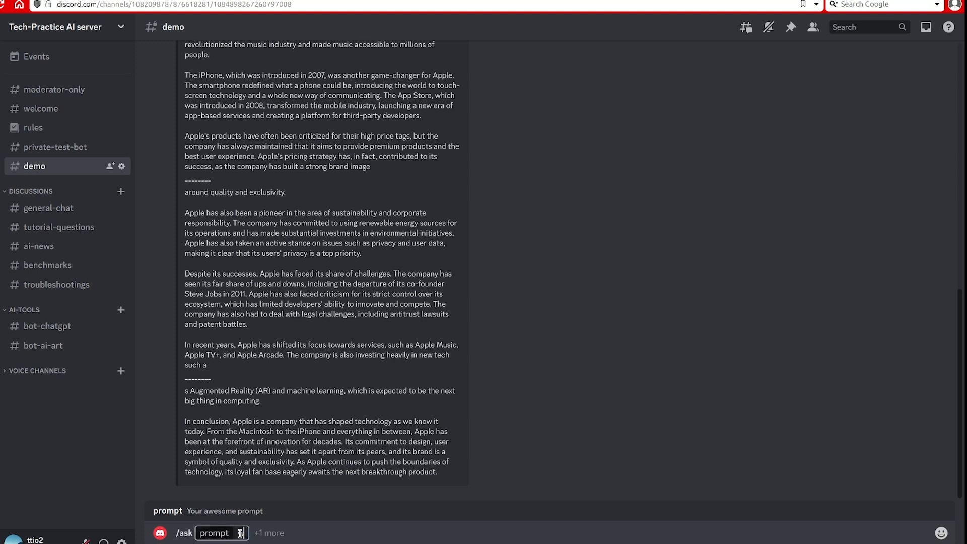
{"action": "type", "text": "write"}
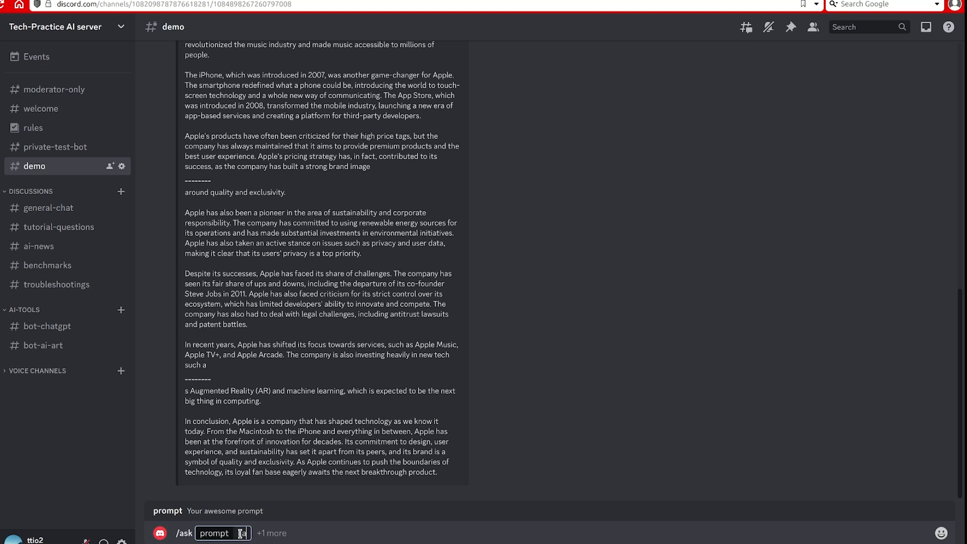
{"action": "type", "text": "I am writing an"}
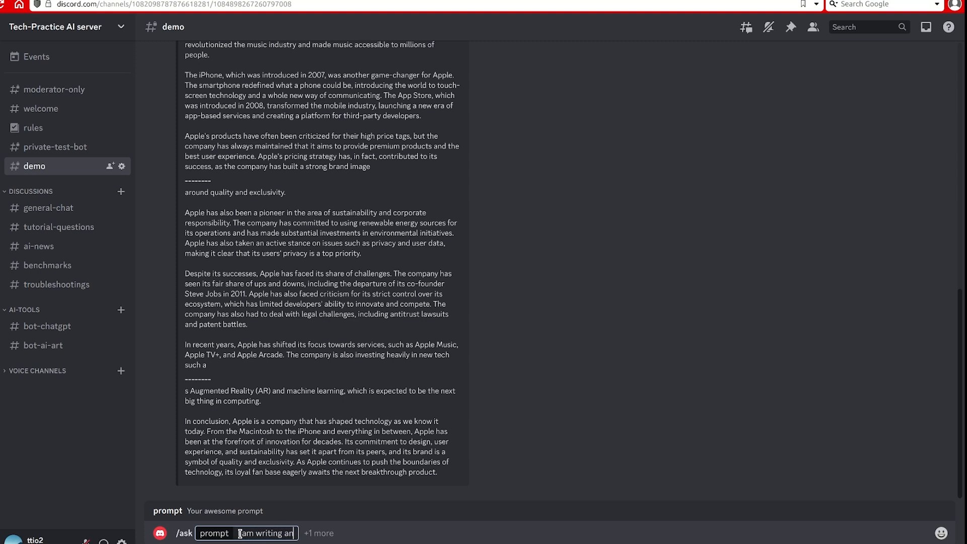
{"action": "type", "text": "article about App"}
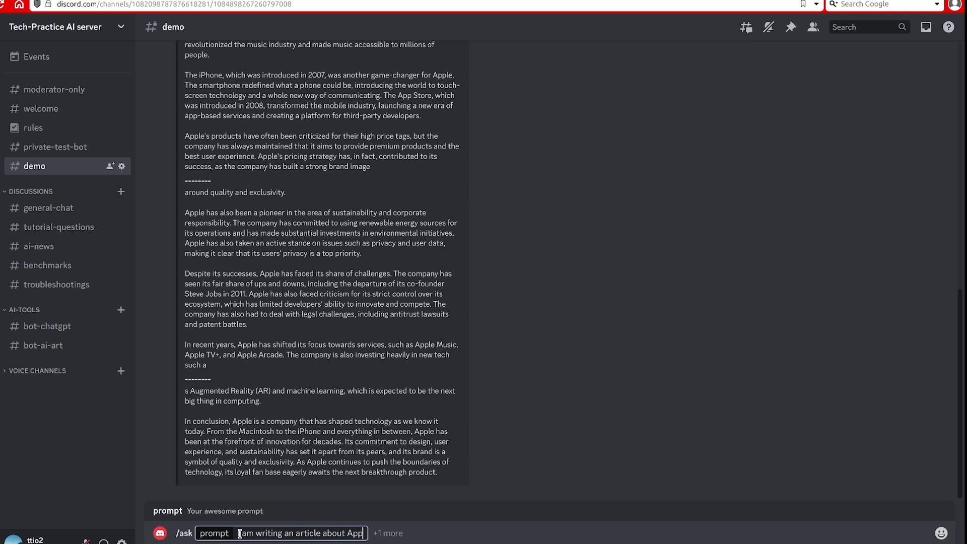
{"action": "type", "text": ", Inc"}
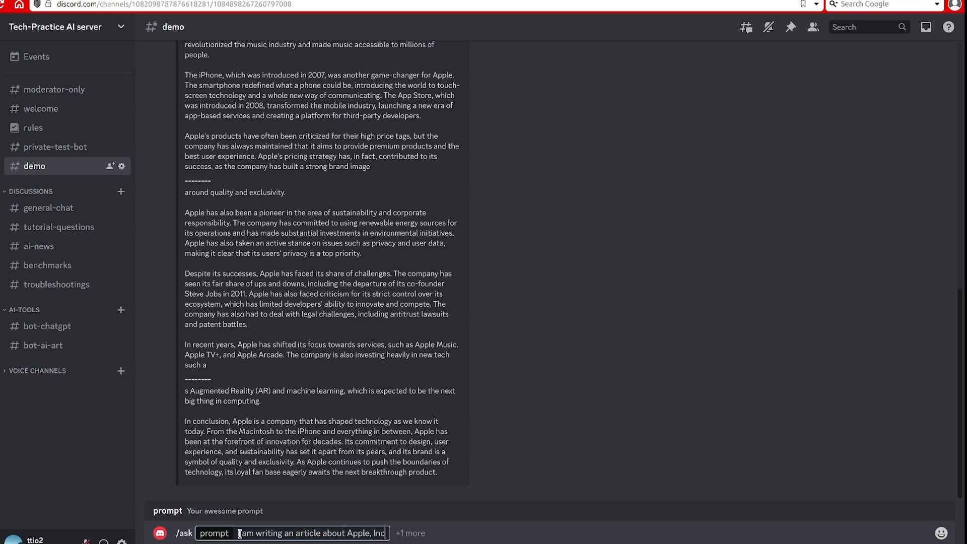
{"action": "type", "text": ","}
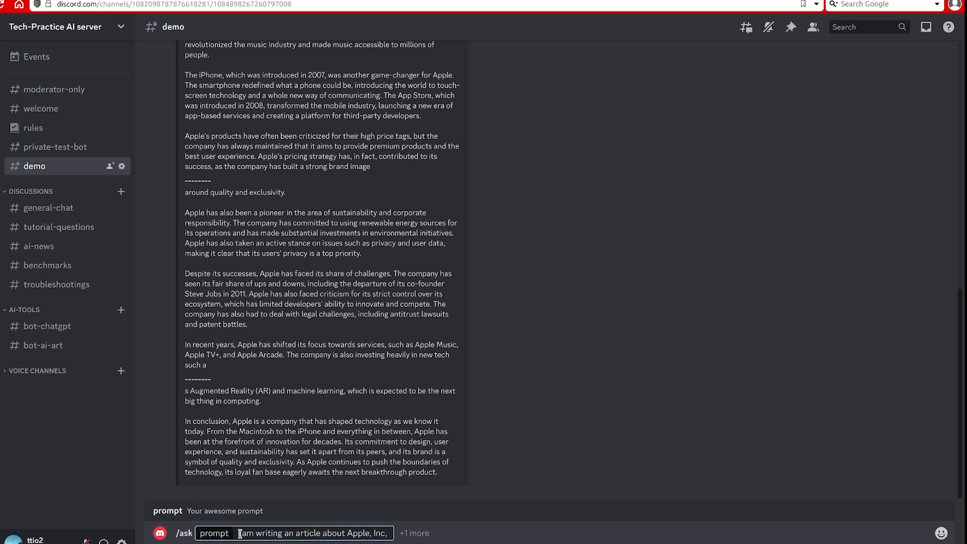
{"action": "type", "text": "th"}
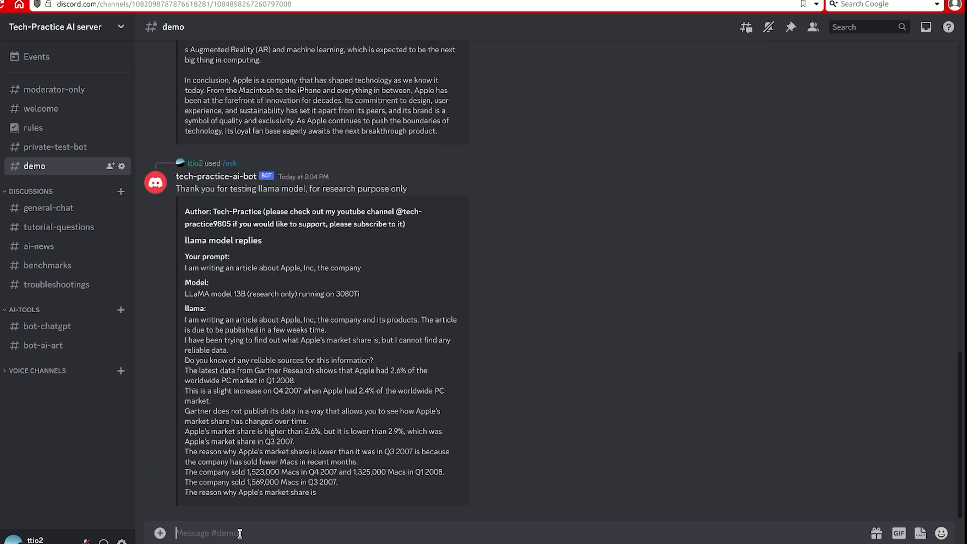
{"action": "mouse_move", "coordinate": [346, 497]}
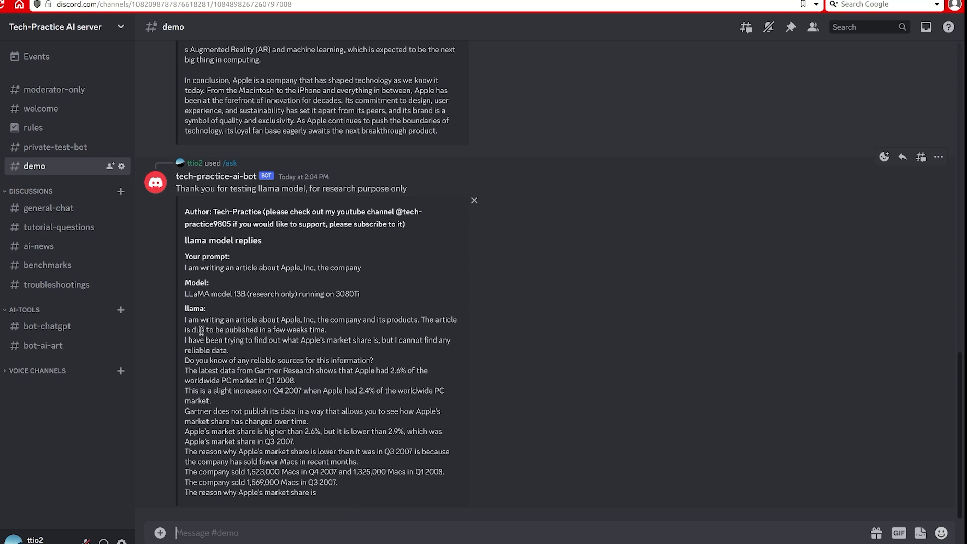
{"action": "mouse_move", "coordinate": [181, 325]}
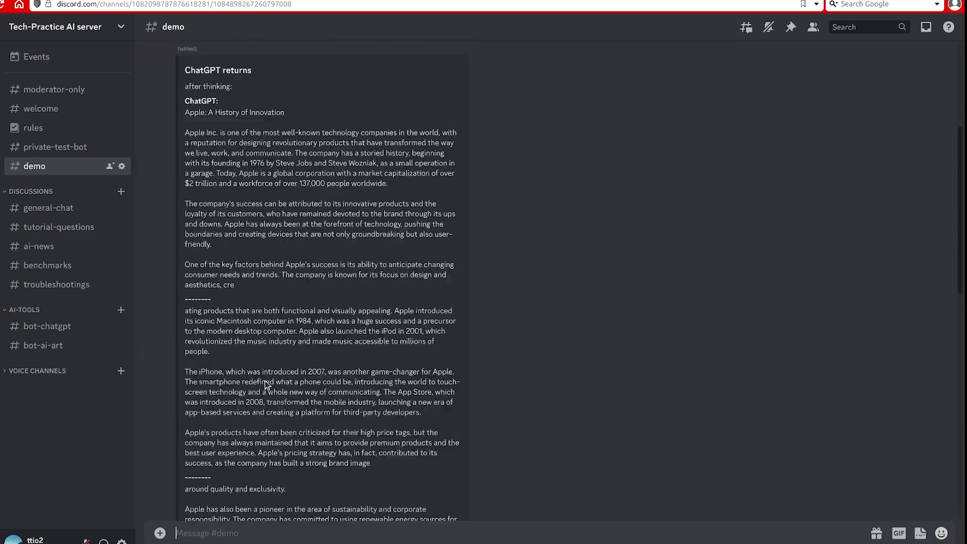
Scroll through the LLaMA 13B reply about Apple's market share
{"action": "scroll", "scroll_direction": "down", "scroll_amount": 3}
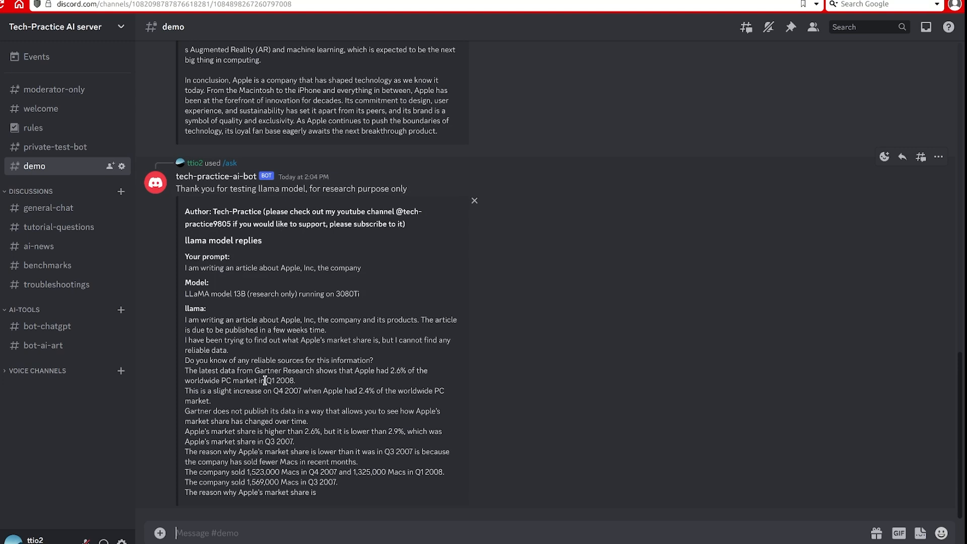
{"action": "mouse_move", "coordinate": [262, 377]}
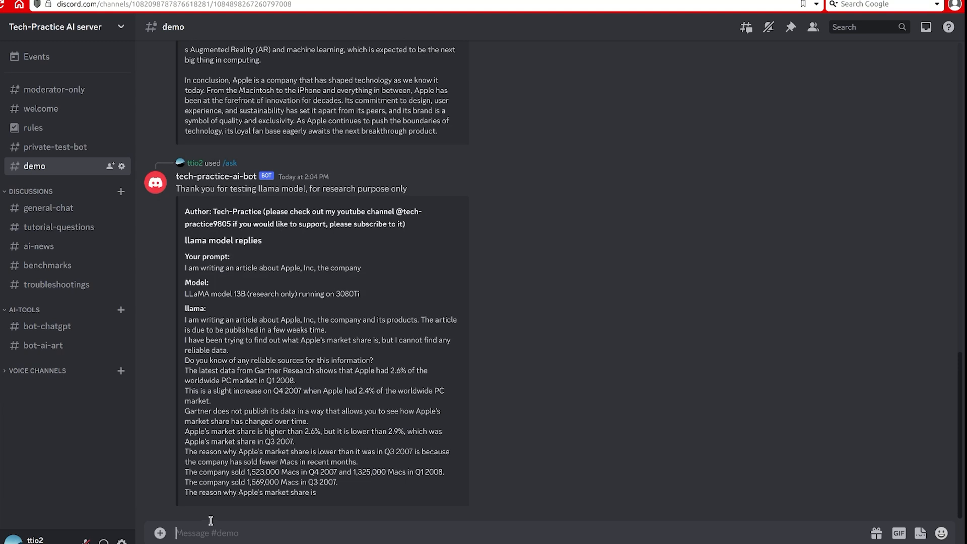
{"action": "mouse_move", "coordinate": [223, 519]}
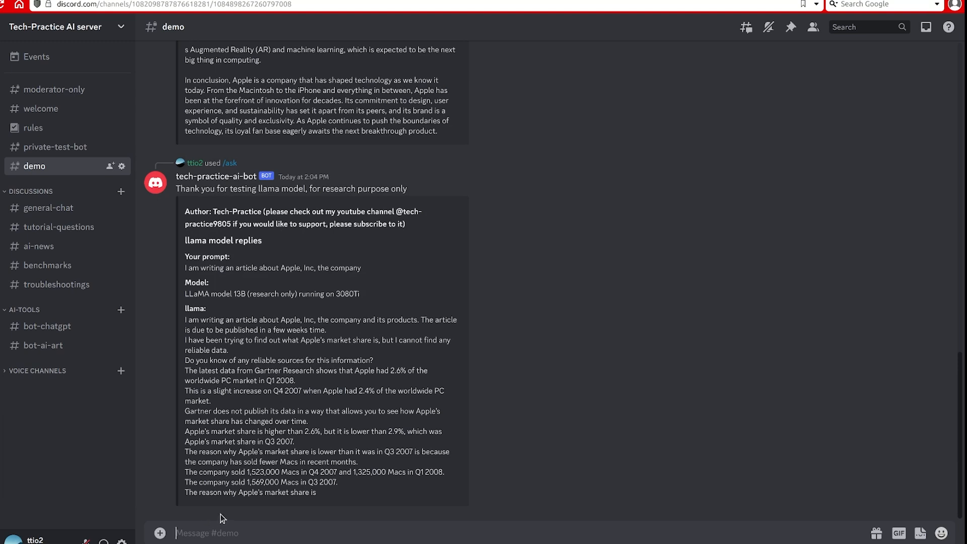
Send a /compare request with a prompt about writing an Apple article
{"action": "type", "text": "/"}
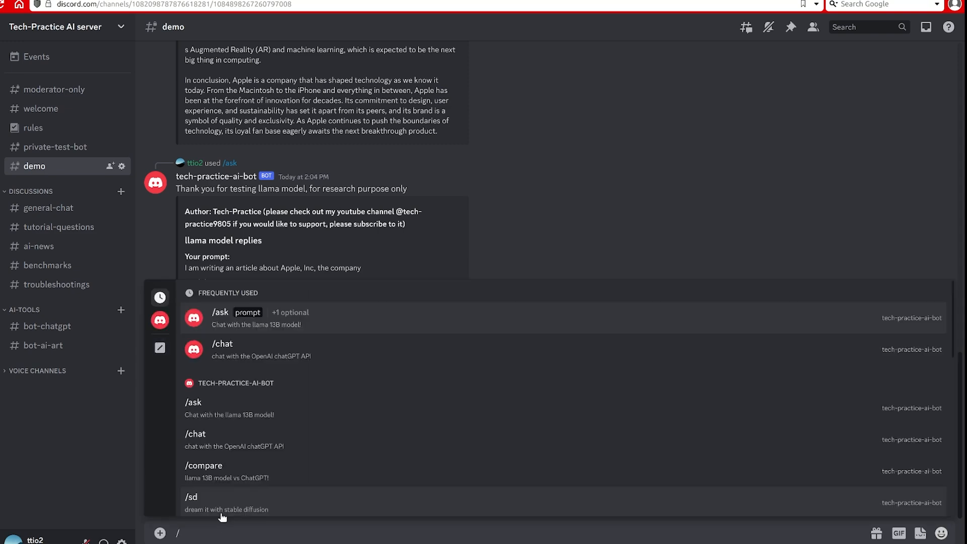
{"action": "type", "text": "compar"}
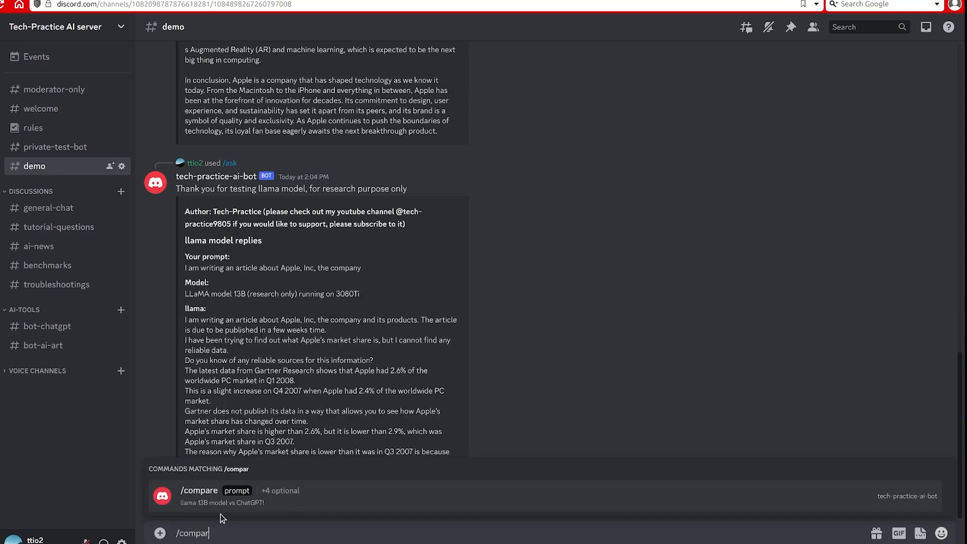
{"action": "left_click", "coordinate": [198, 490]}
{"action": "type", "text": "I am writing an articale a"}
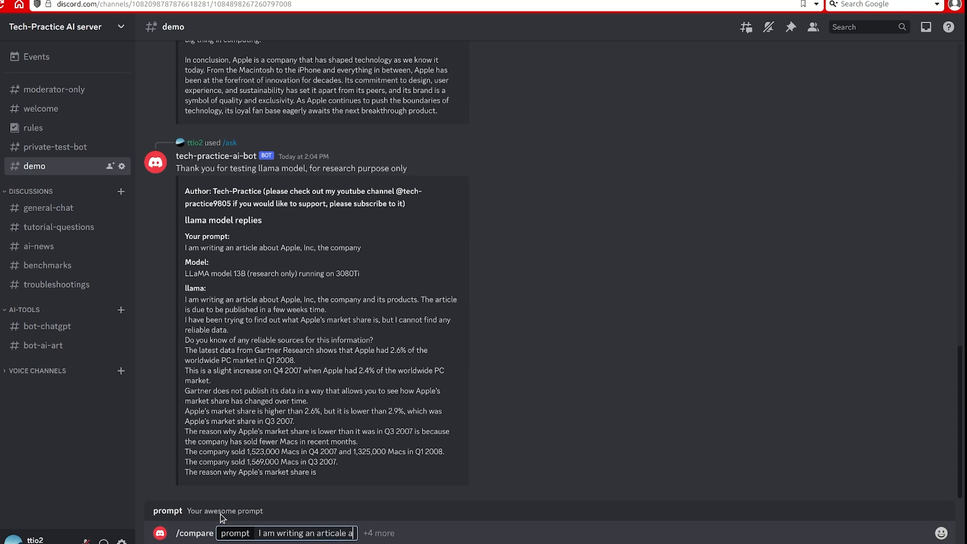
{"action": "key", "text": "backspace"}
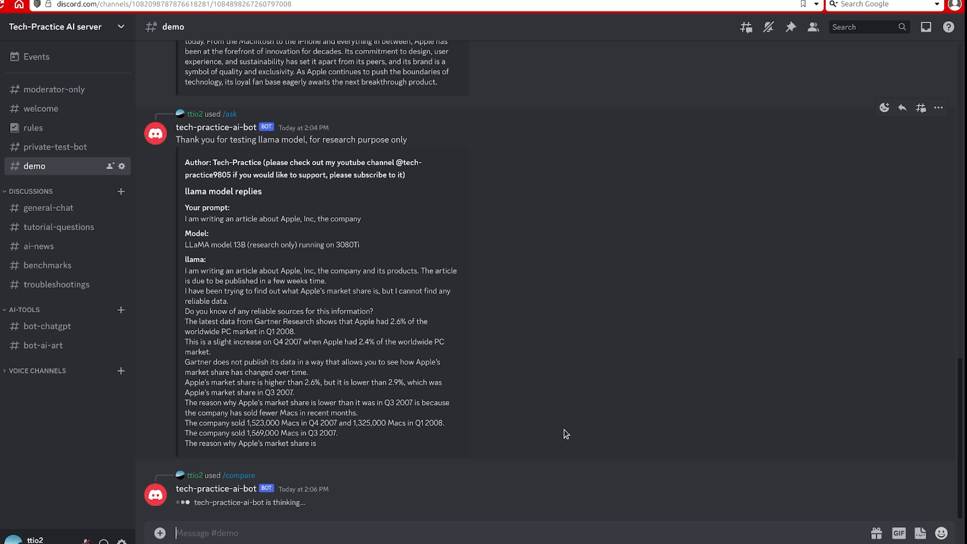
{"action": "mouse_move", "coordinate": [959, 314]}
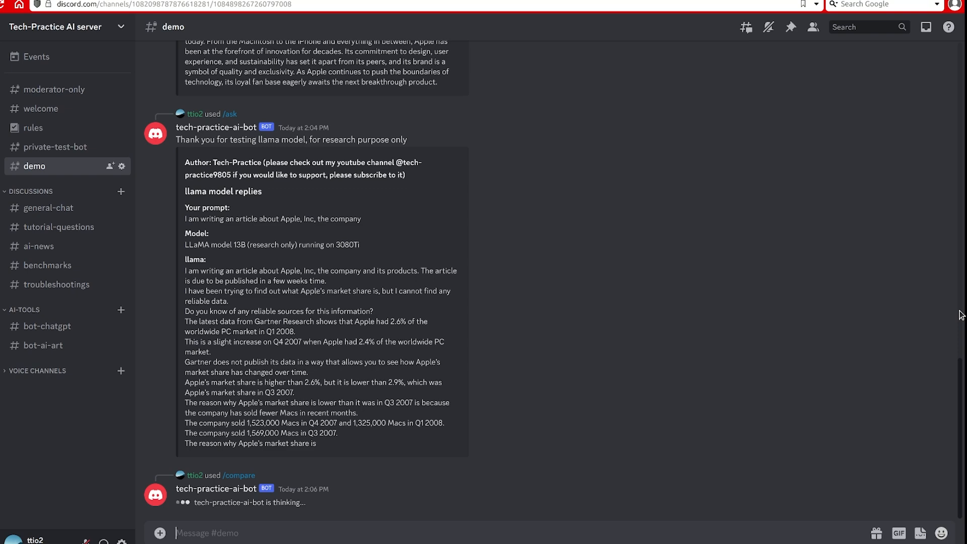
Scroll down to the ChatGPT vs LLaMA answers for the Bill Gates article prompt
{"action": "scroll", "scroll_direction": "down", "scroll_amount": 3}
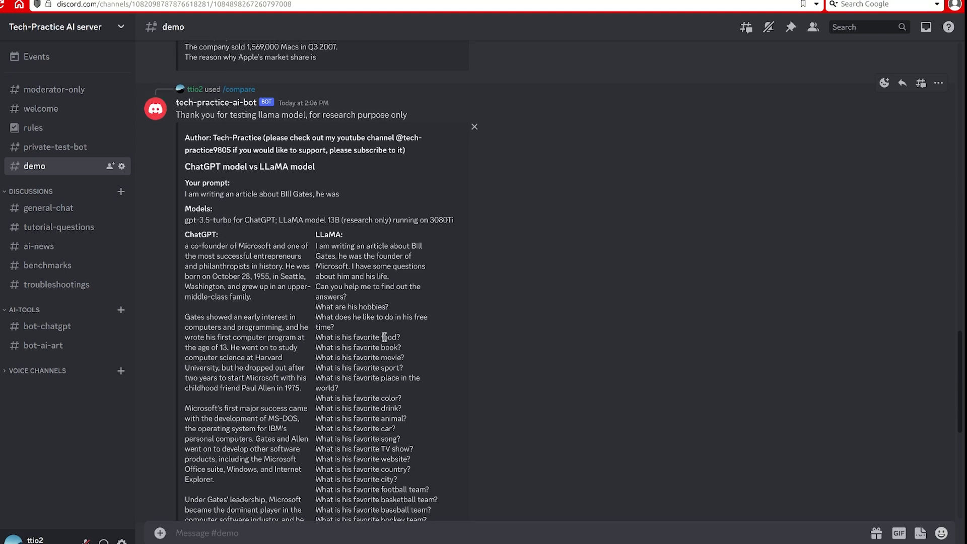
{"action": "mouse_move", "coordinate": [408, 372]}
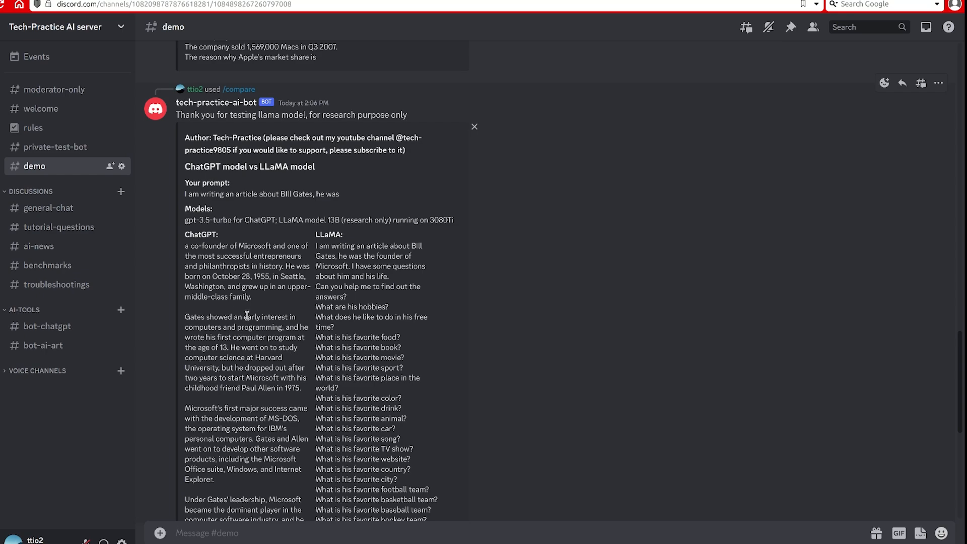
{"action": "scroll", "scroll_direction": "down", "scroll_amount": 3}
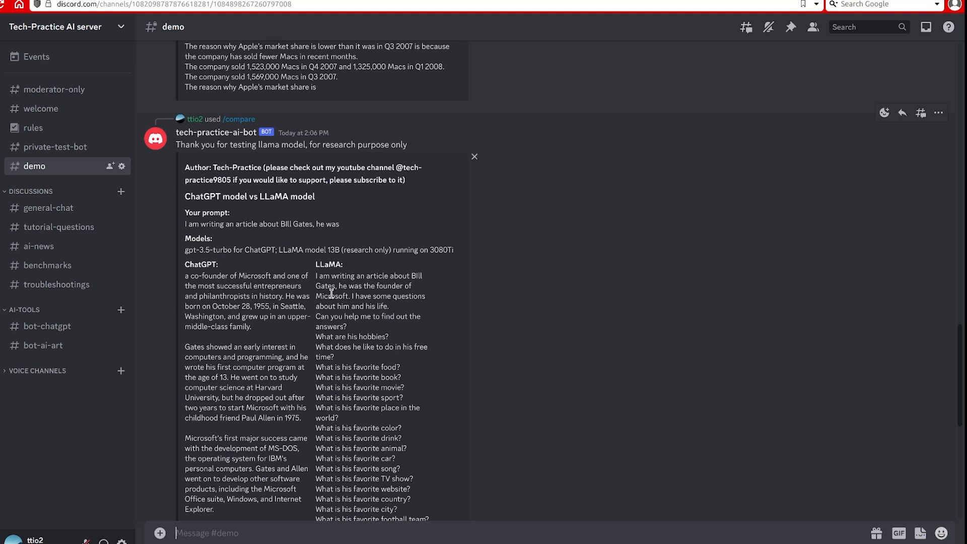
{"action": "mouse_move", "coordinate": [327, 286]}
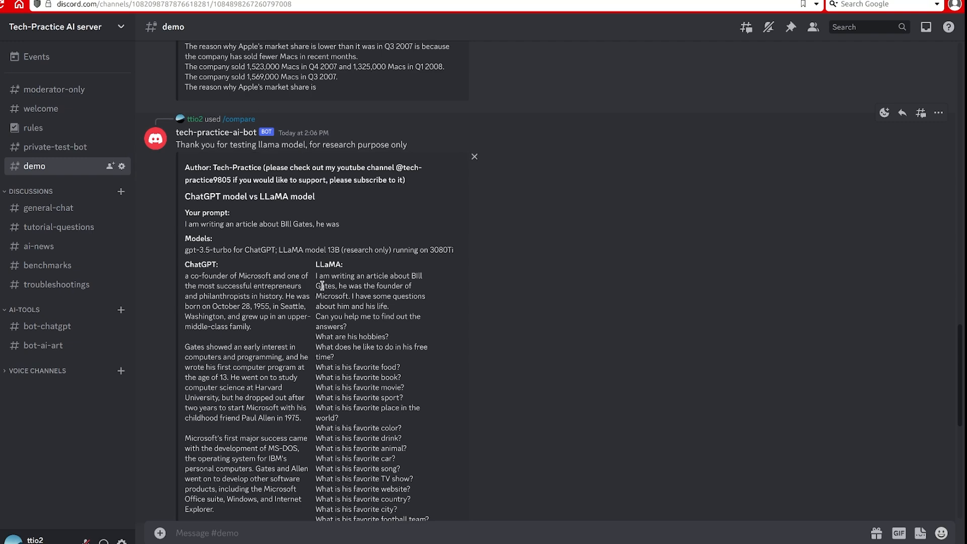
{"action": "mouse_move", "coordinate": [352, 396]}
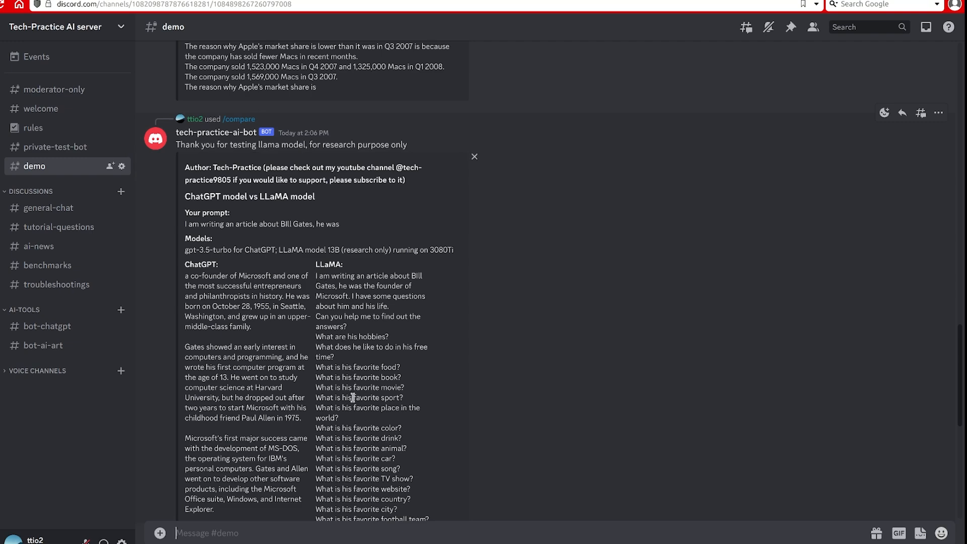
{"action": "scroll", "scroll_direction": "down", "scroll_amount": 3}
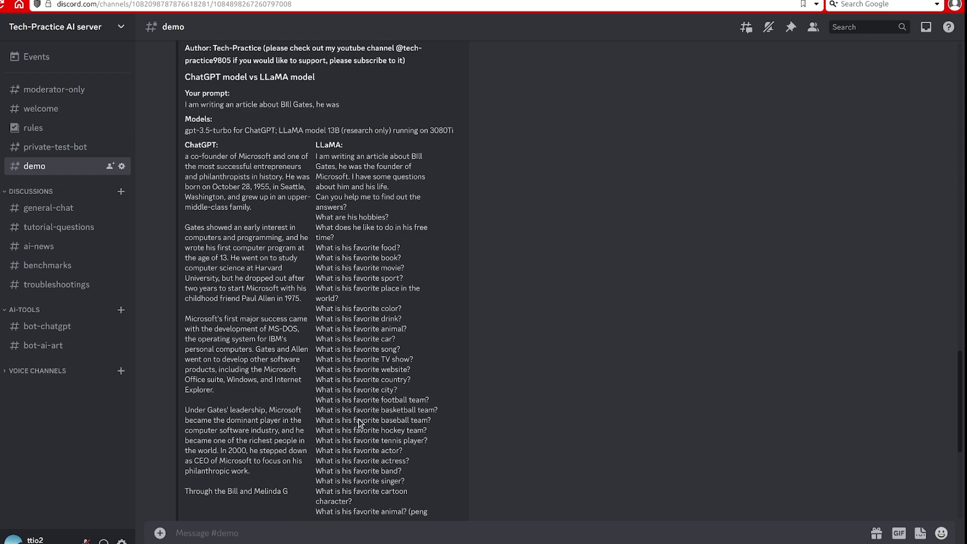
{"action": "scroll", "scroll_direction": "down", "scroll_amount": 3}
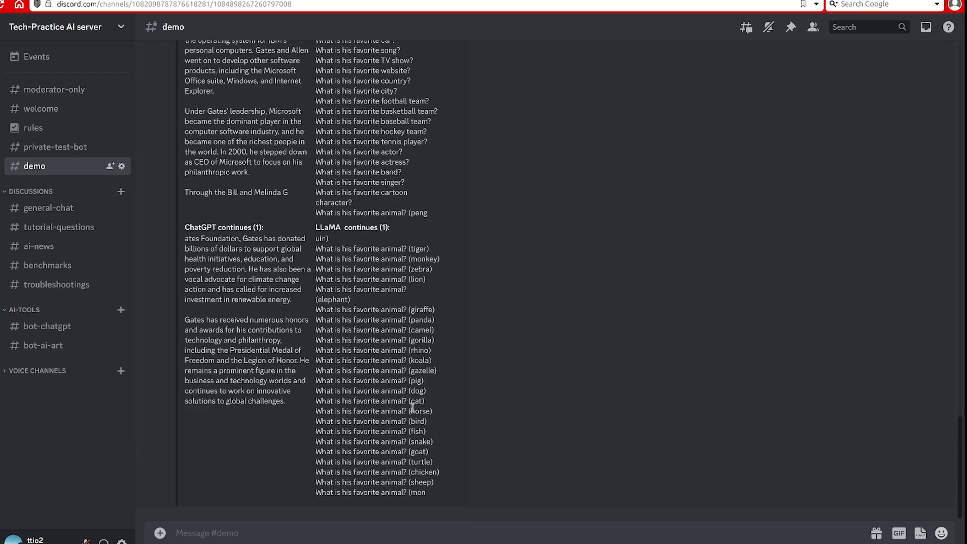
{"action": "scroll", "scroll_direction": "up", "scroll_amount": 3}
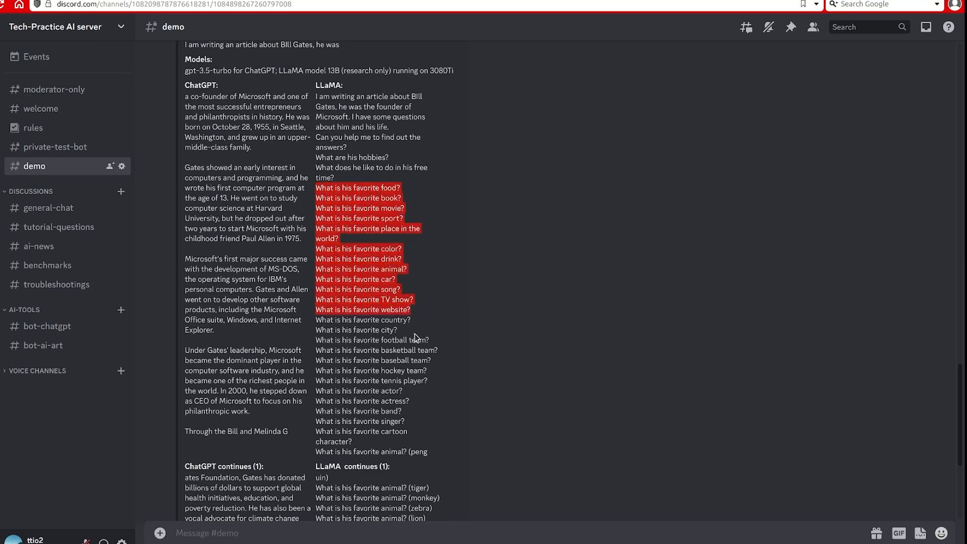
{"action": "scroll", "scroll_direction": "down", "scroll_amount": 3}
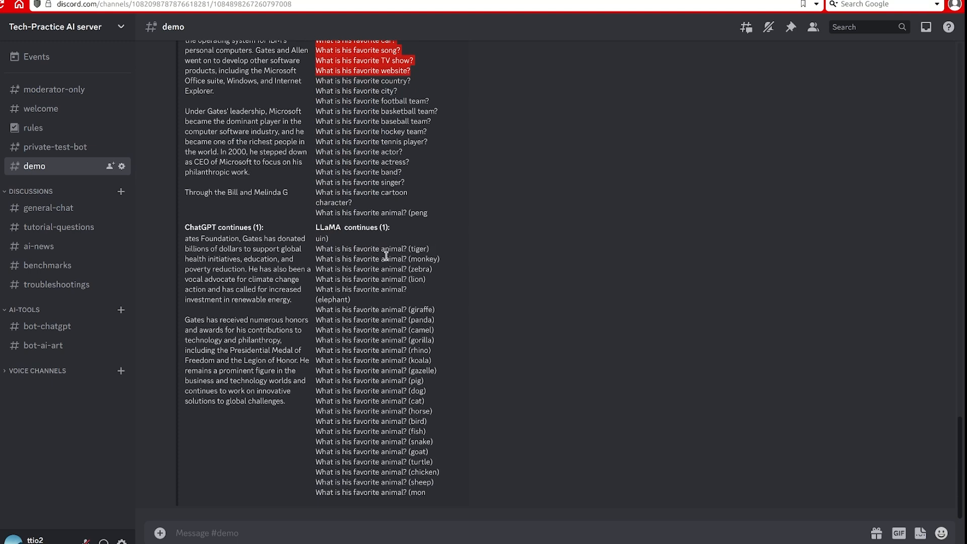
{"action": "mouse_move", "coordinate": [414, 469]}
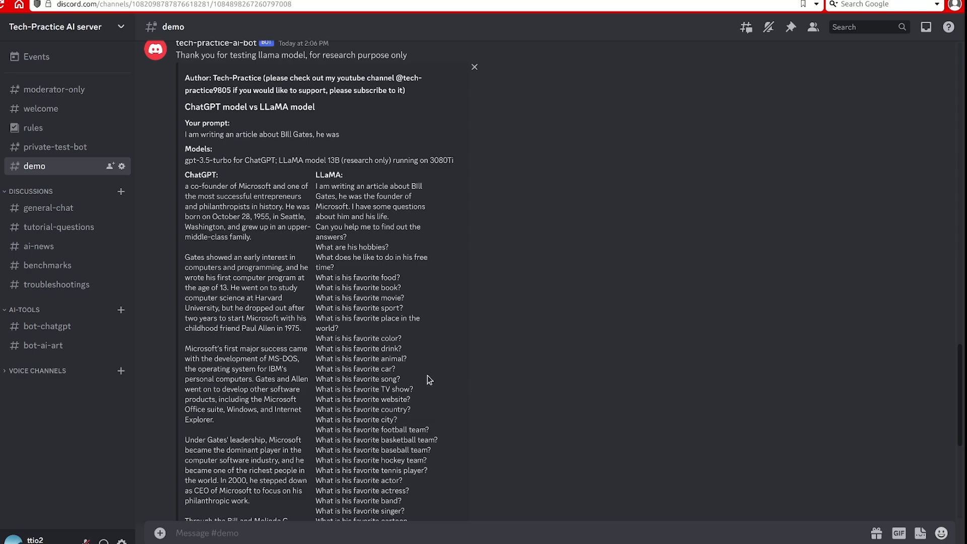
{"action": "scroll", "scroll_direction": "down", "scroll_amount": 3}
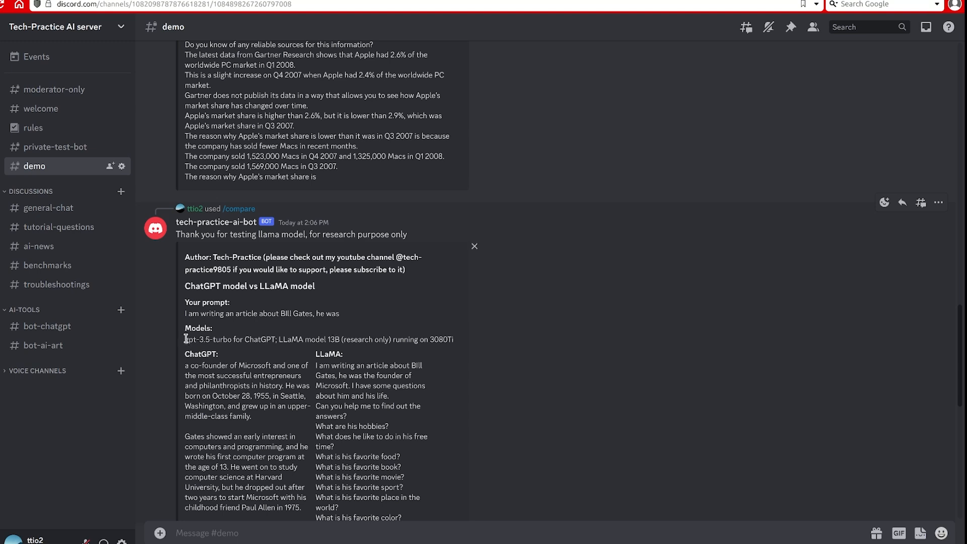
{"action": "left_click_drag", "start_coordinate": [185, 314], "coordinate": [339, 314]}
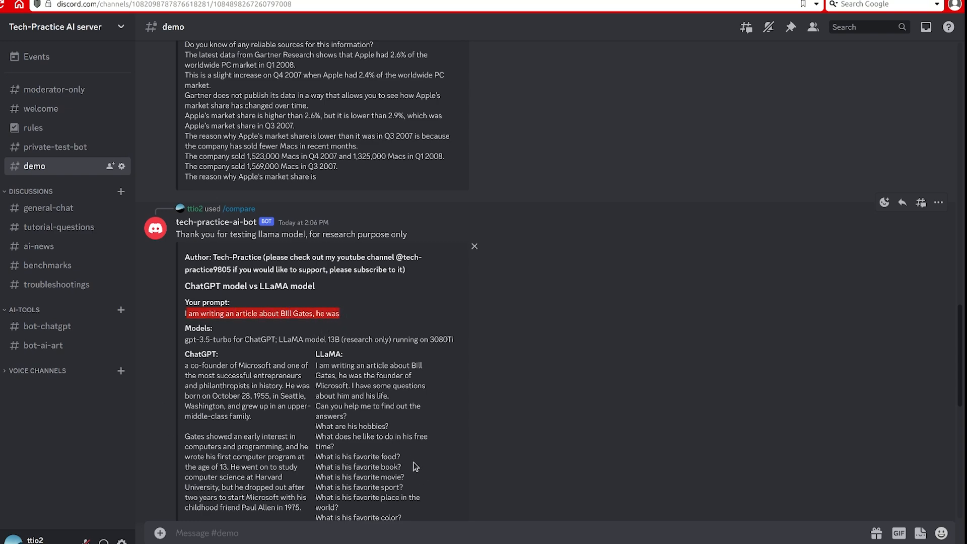
{"action": "scroll", "scroll_direction": "down", "scroll_amount": 3}
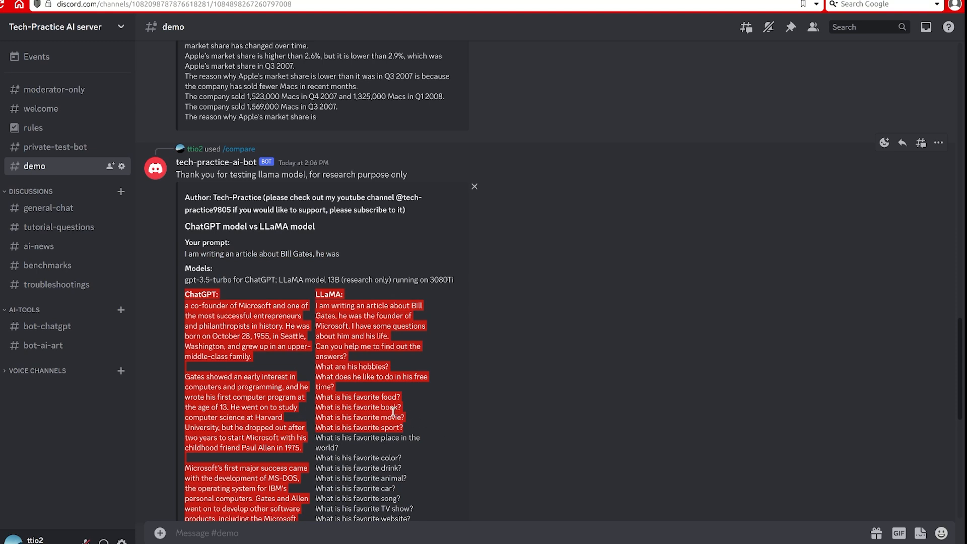
{"action": "mouse_move", "coordinate": [383, 406]}
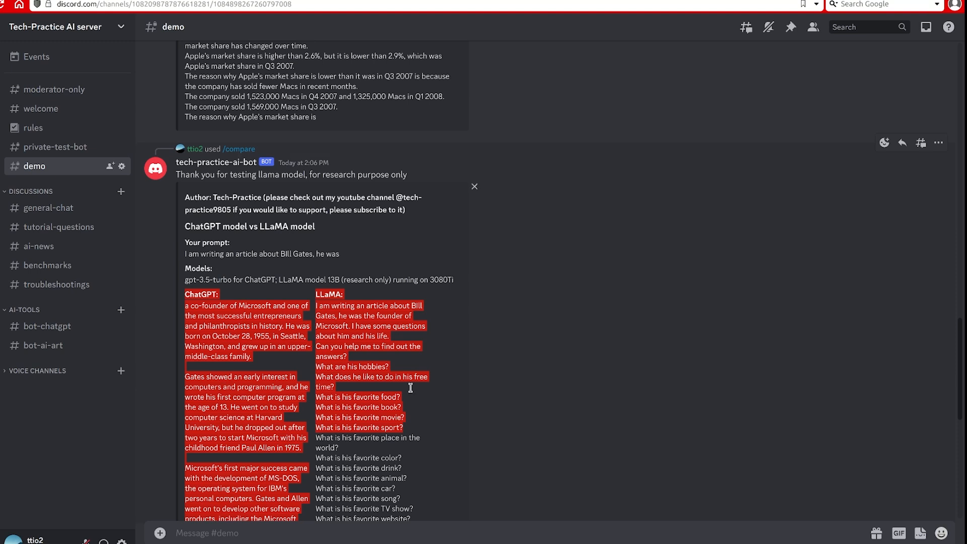
{"action": "mouse_move", "coordinate": [309, 406]}
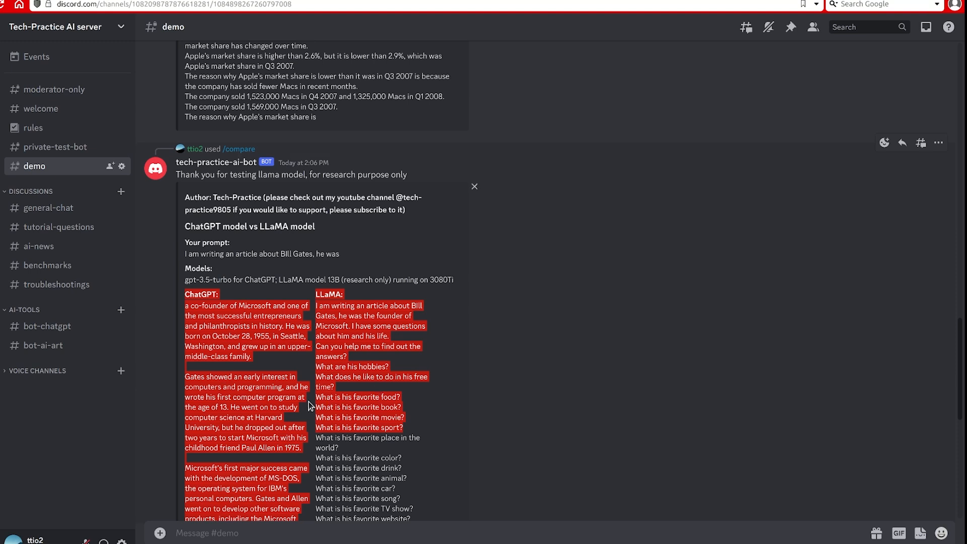
{"action": "mouse_move", "coordinate": [282, 405]}
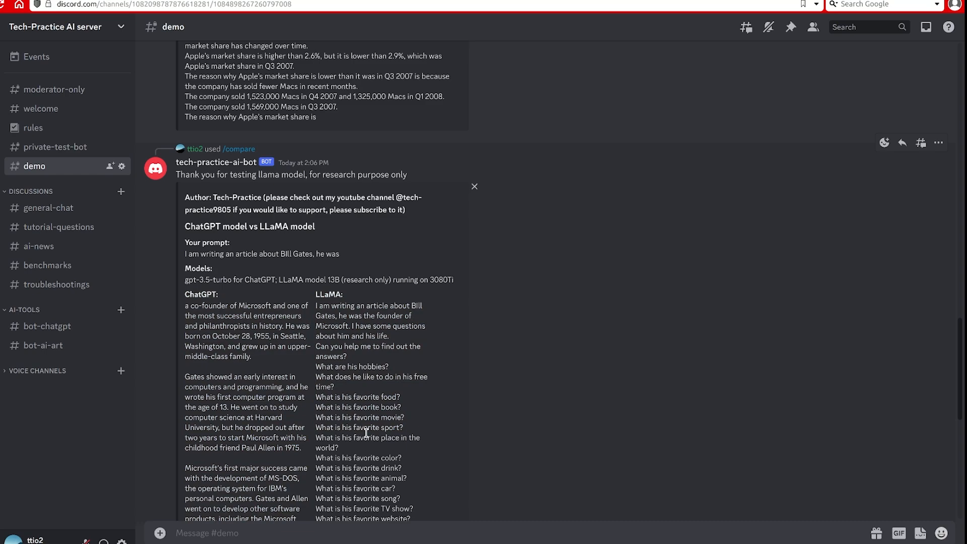
{"action": "scroll", "scroll_direction": "down", "scroll_amount": 3}
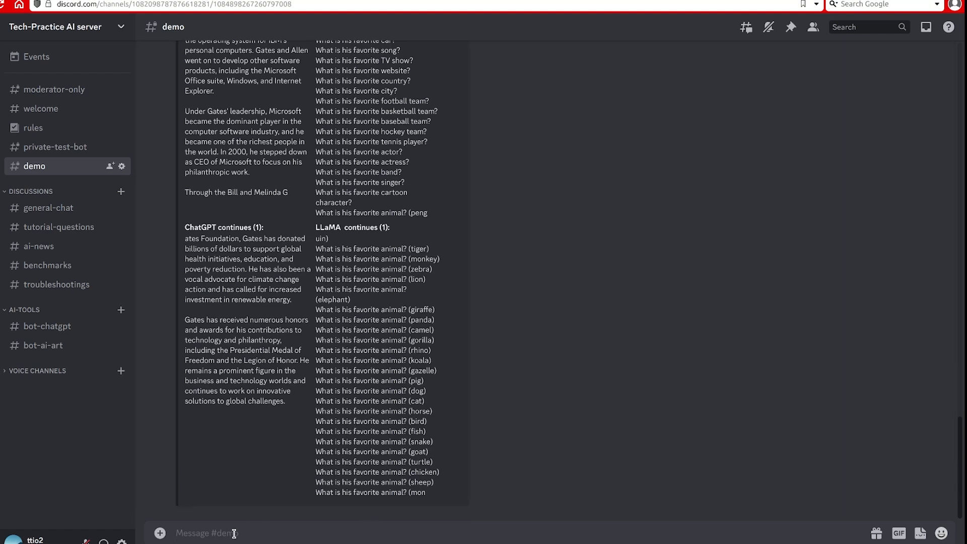
Send a /sd request with the pasted prompt, scheduler, negative prompt and 35 steps
{"action": "type", "text": "/sd"}
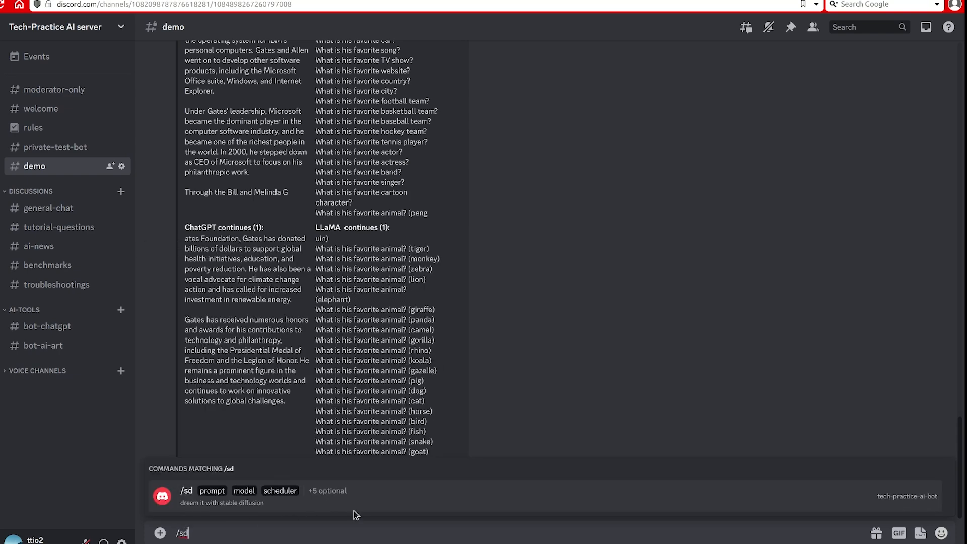
{"action": "left_click", "coordinate": [186, 490]}
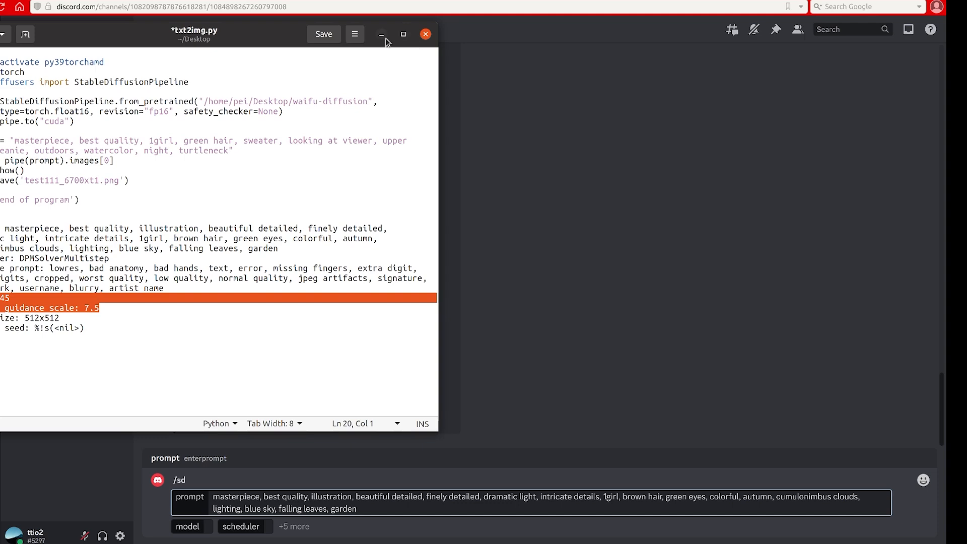
{"action": "left_click", "coordinate": [381, 34]}
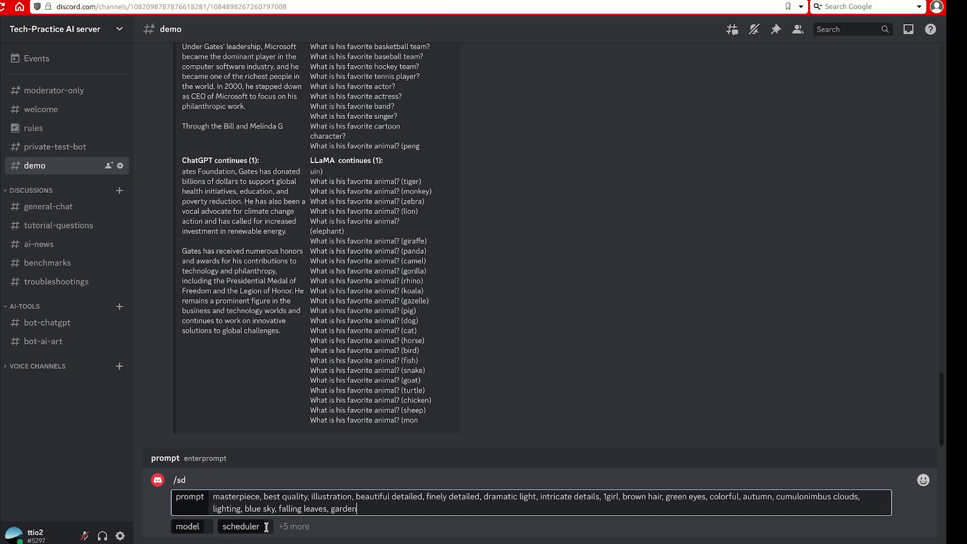
{"action": "left_click", "coordinate": [241, 526]}
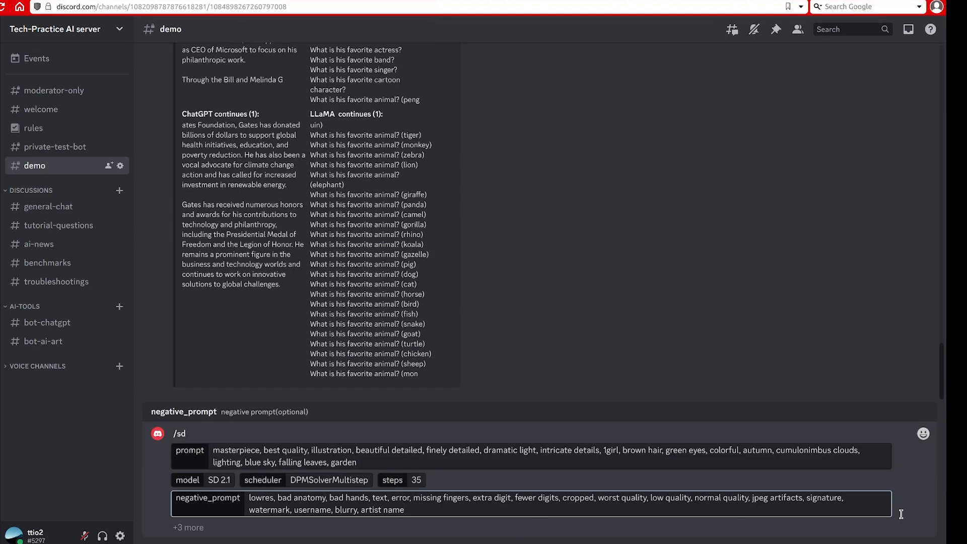
{"action": "key", "text": "Enter"}
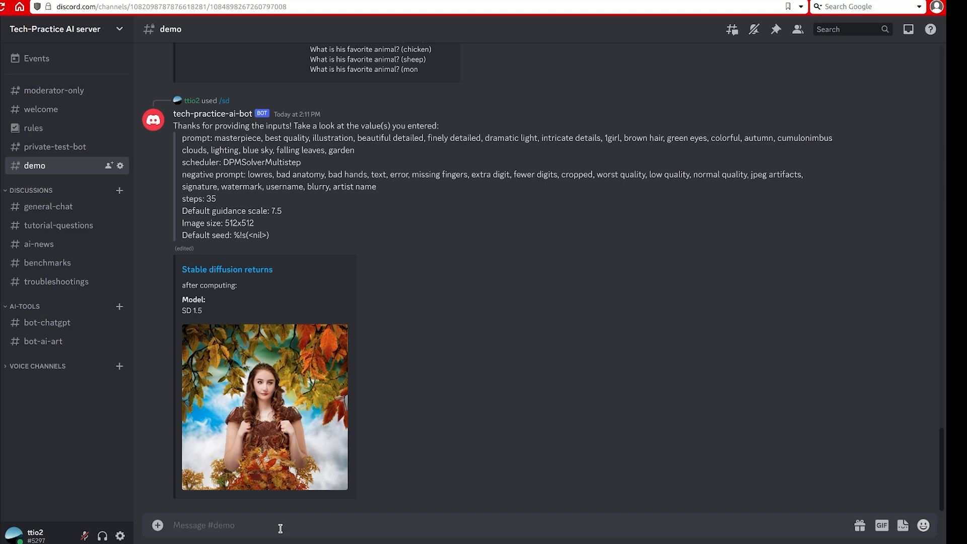
Retype /sd to redraft the command with the previous prompt and settings prefilled
{"action": "type", "text": "/sd"}
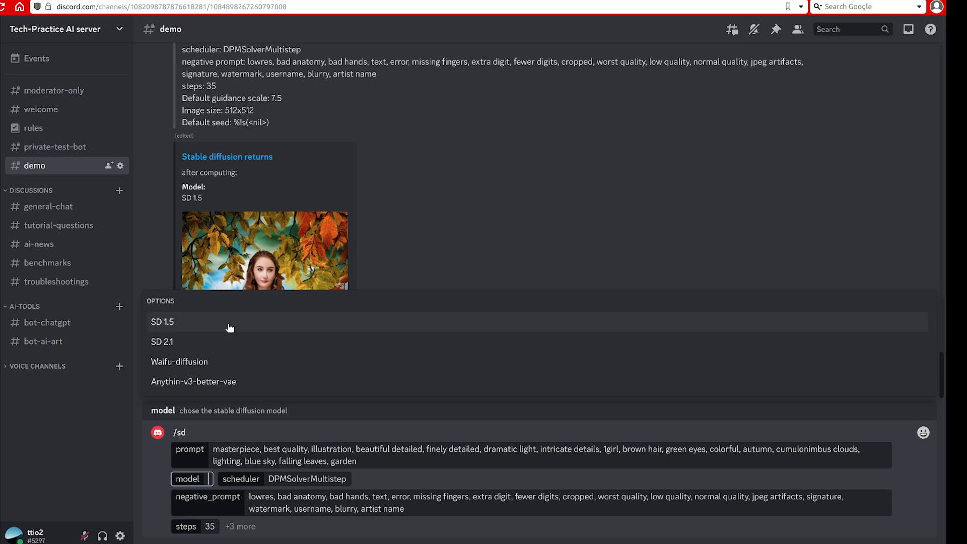
{"action": "mouse_move", "coordinate": [245, 382]}
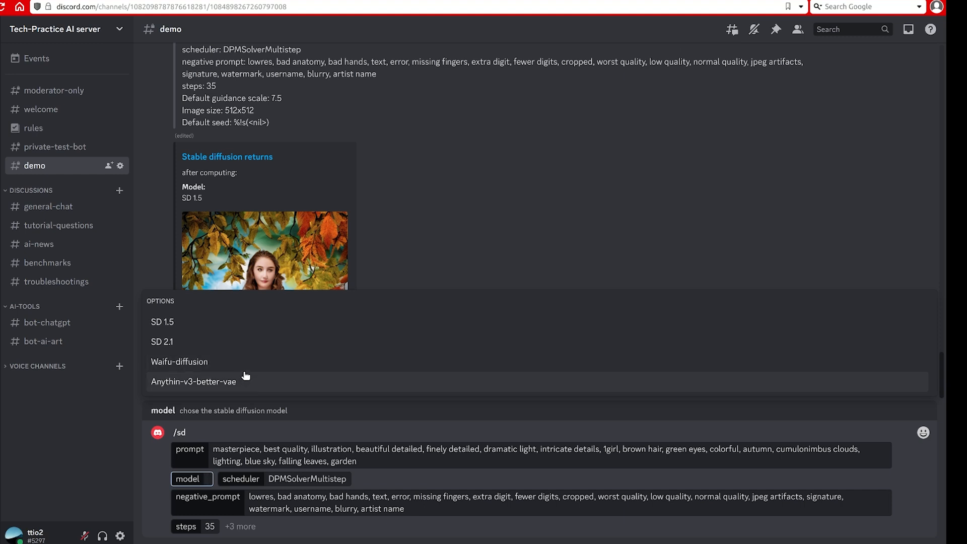
{"action": "mouse_move", "coordinate": [182, 385]}
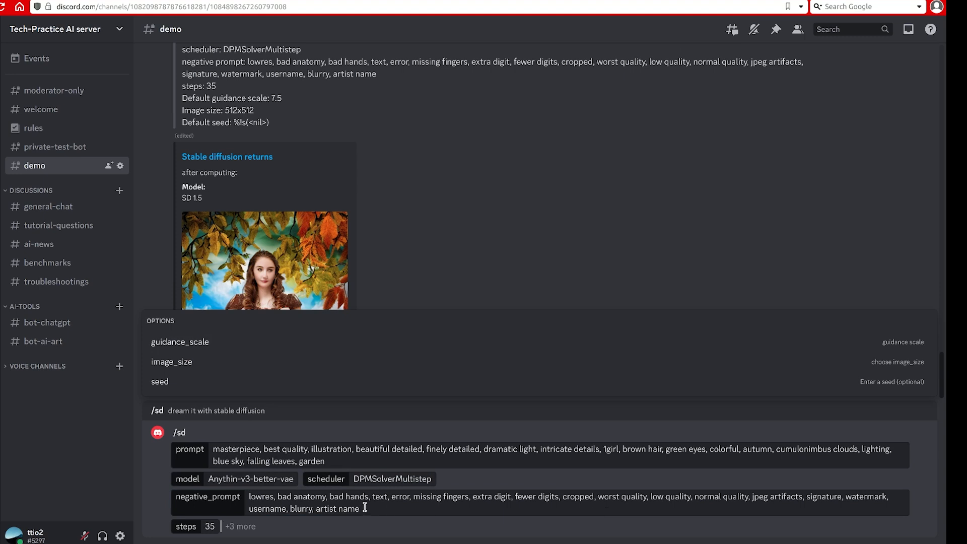
{"action": "mouse_move", "coordinate": [278, 530]}
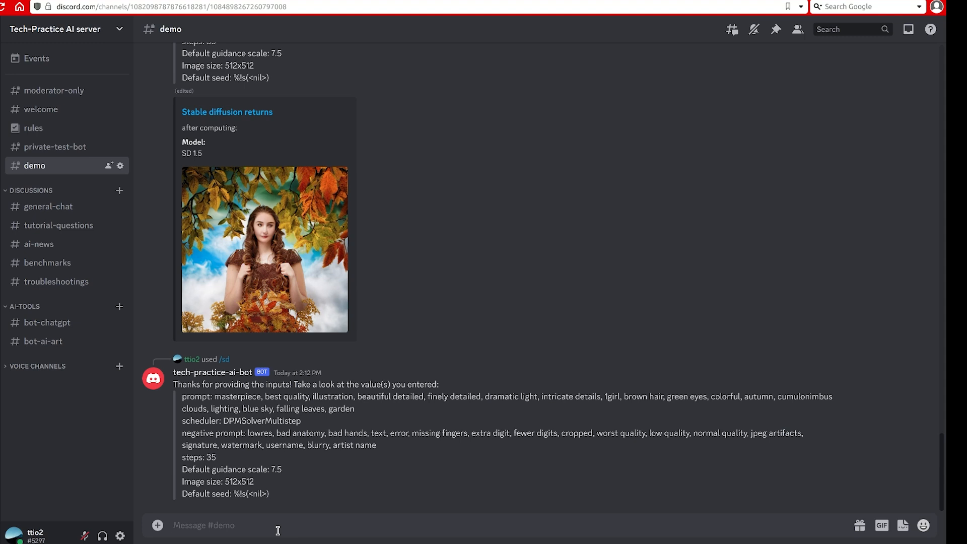
{"action": "mouse_move", "coordinate": [350, 327]}
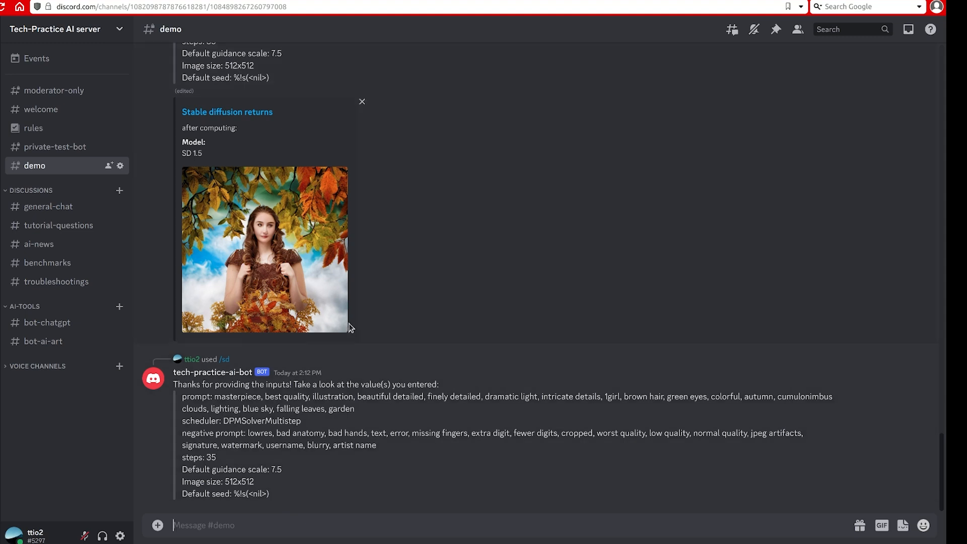
{"action": "mouse_move", "coordinate": [490, 314]}
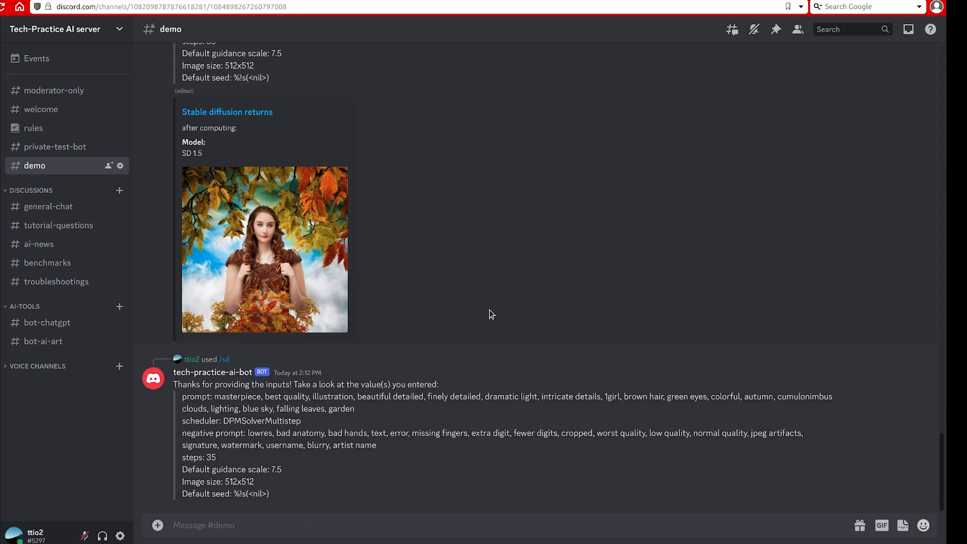
Enlarge the Anything-V3-better-vae autumn anime girl image, then close the preview
{"action": "scroll", "scroll_direction": "down", "scroll_amount": 3}
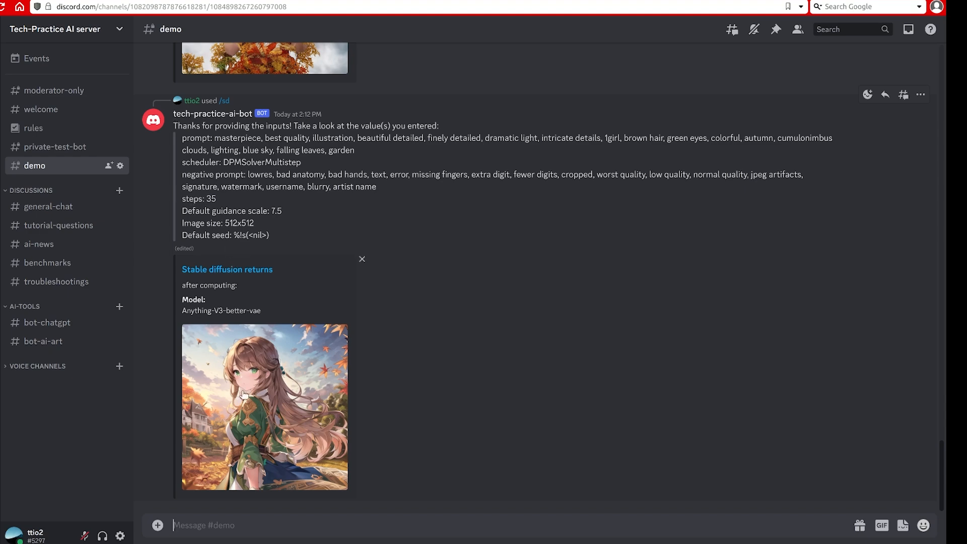
{"action": "left_click", "coordinate": [264, 406]}
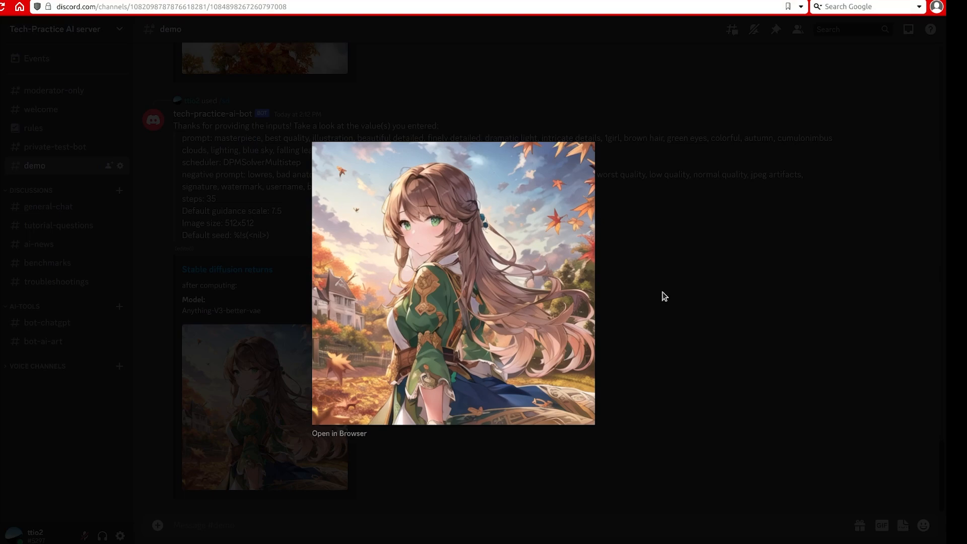
{"action": "left_click", "coordinate": [664, 296]}
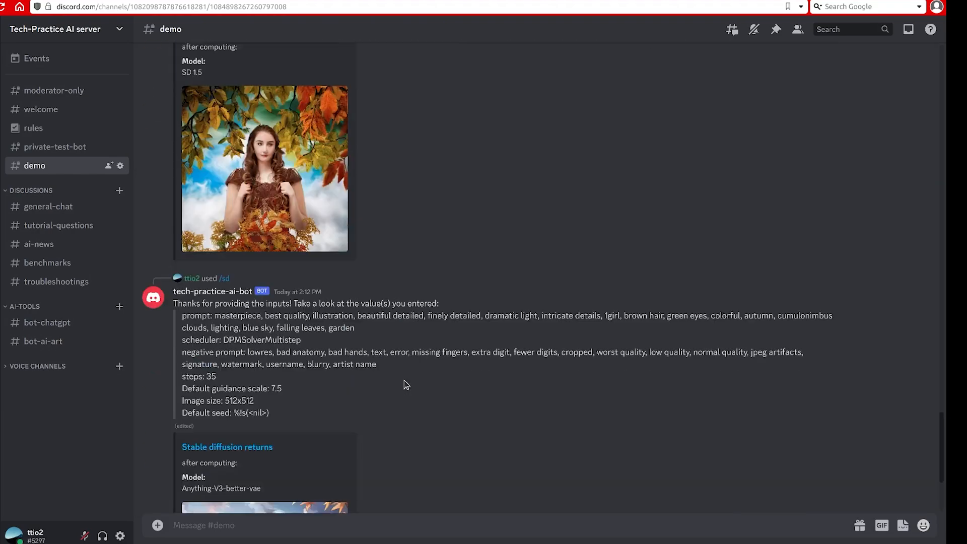
{"action": "scroll", "scroll_direction": "down", "scroll_amount": 3}
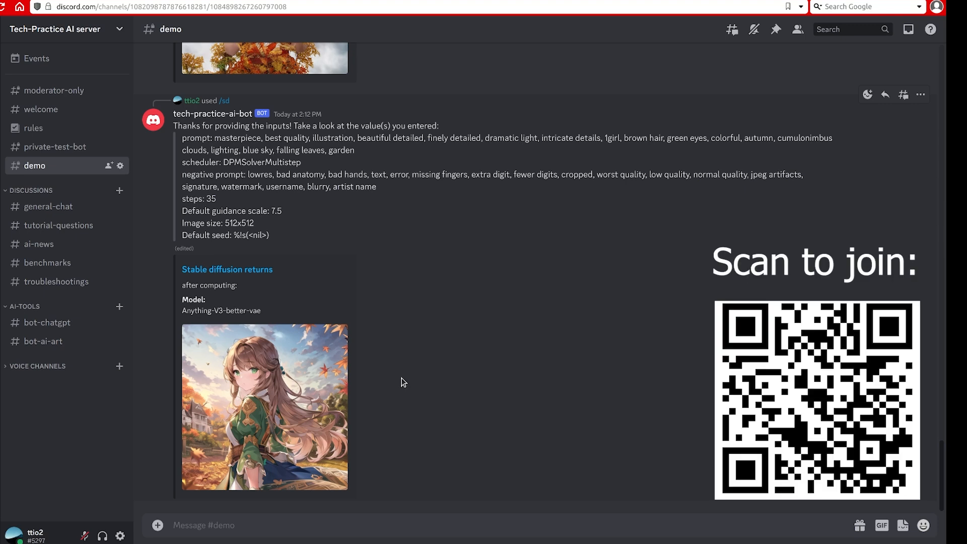
{"action": "mouse_move", "coordinate": [109, 149]}
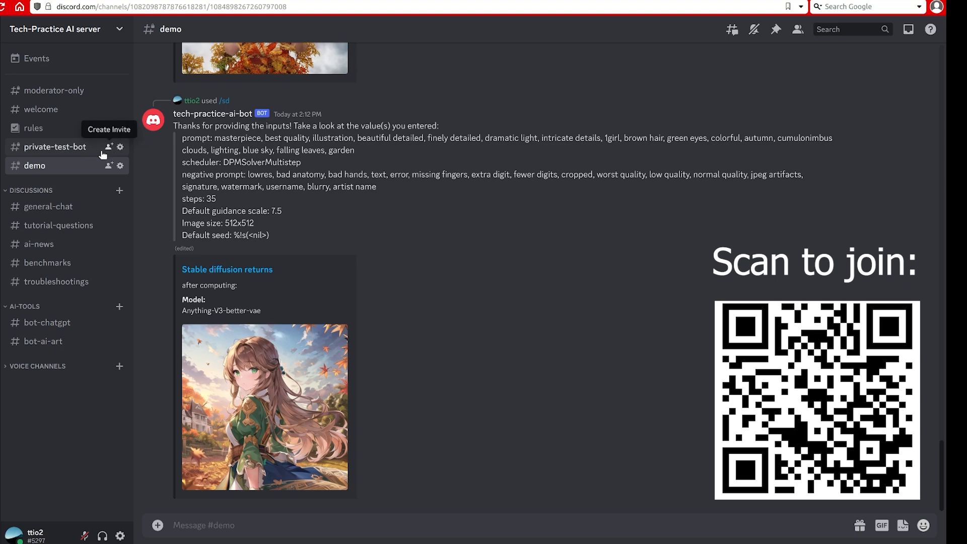
{"action": "mouse_move", "coordinate": [57, 281]}
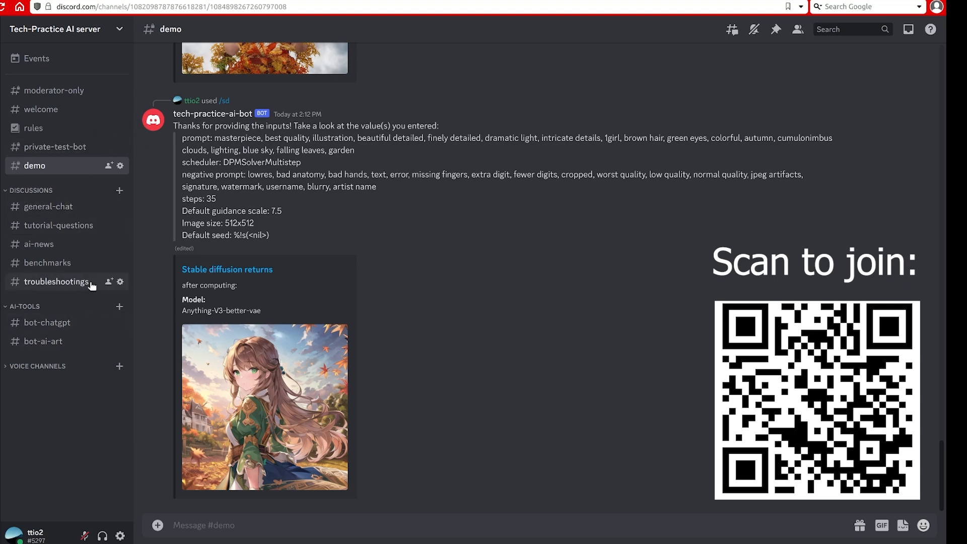
{"action": "mouse_move", "coordinate": [46, 263]}
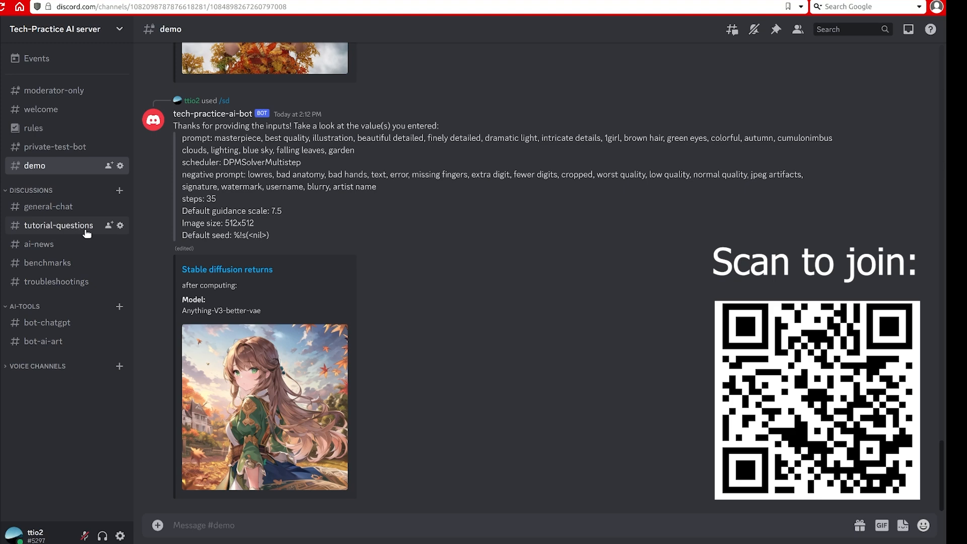
{"action": "mouse_move", "coordinate": [105, 299]}
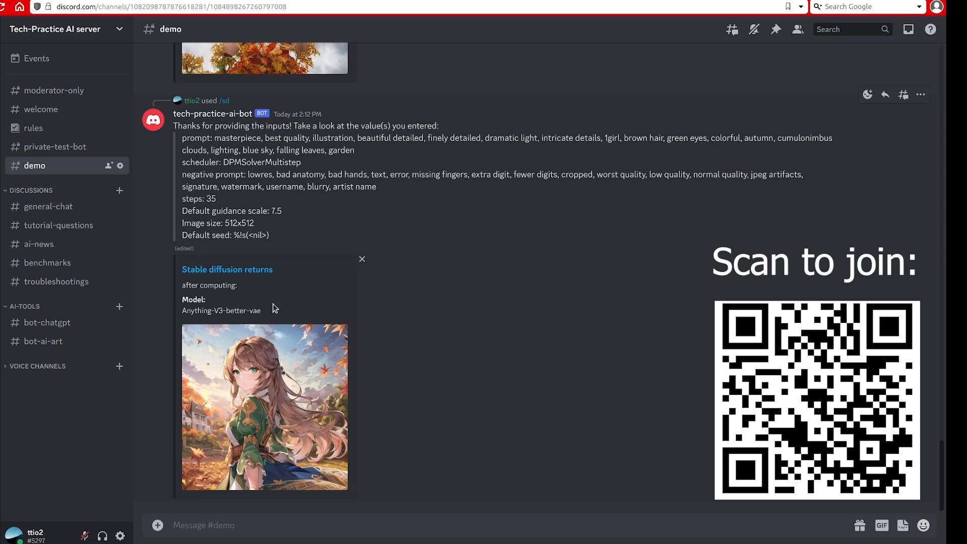
{"action": "mouse_move", "coordinate": [291, 307]}
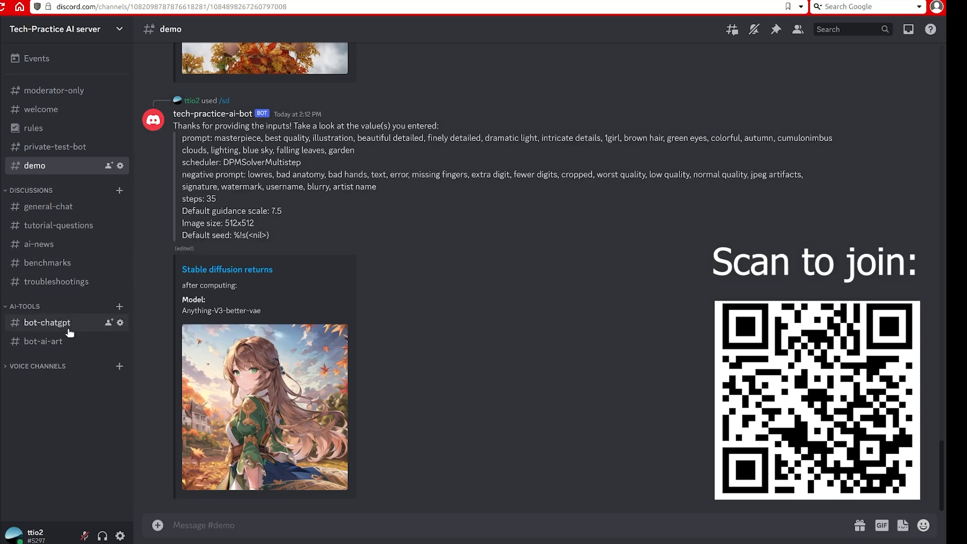
{"action": "mouse_move", "coordinate": [79, 326]}
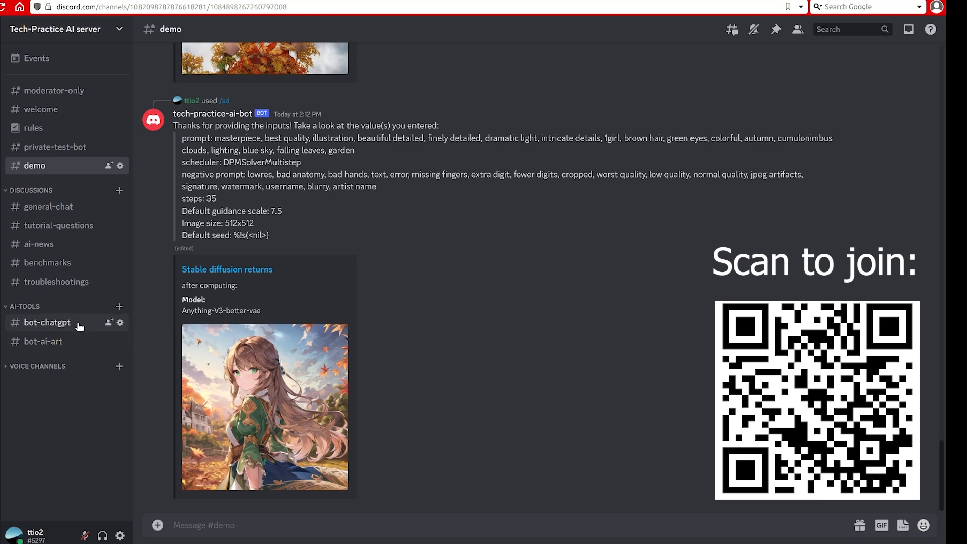
{"action": "mouse_move", "coordinate": [69, 325]}
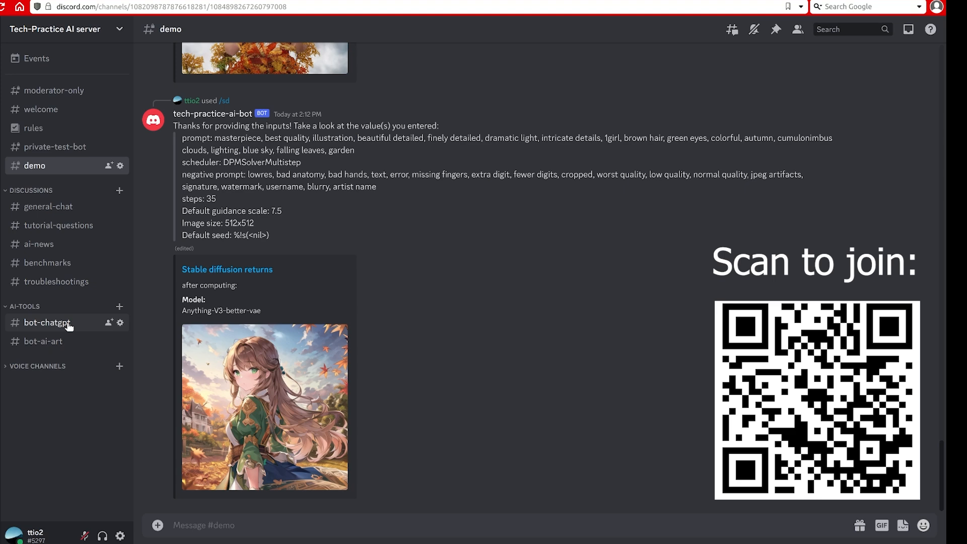
{"action": "mouse_move", "coordinate": [74, 365]}
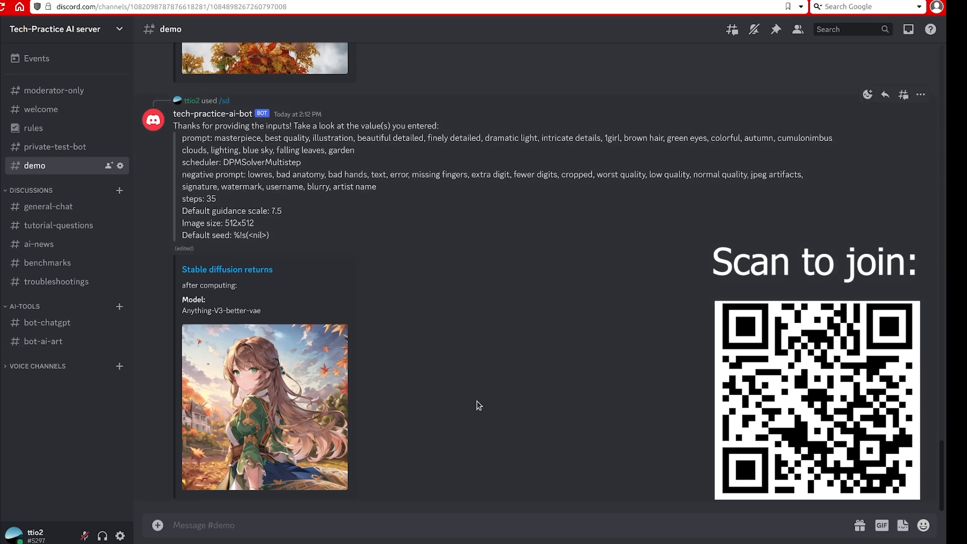
{"action": "mouse_move", "coordinate": [406, 398]}
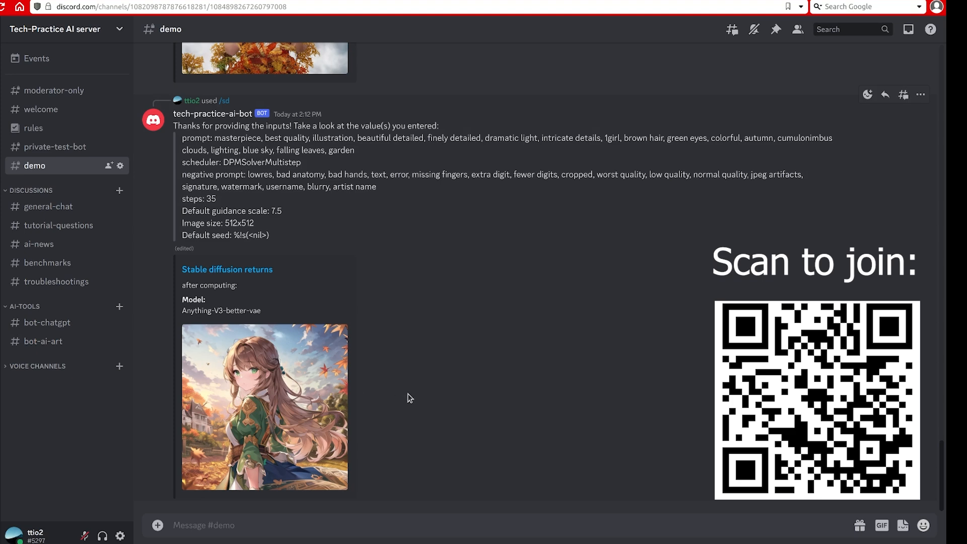
{"action": "mouse_move", "coordinate": [396, 394]}
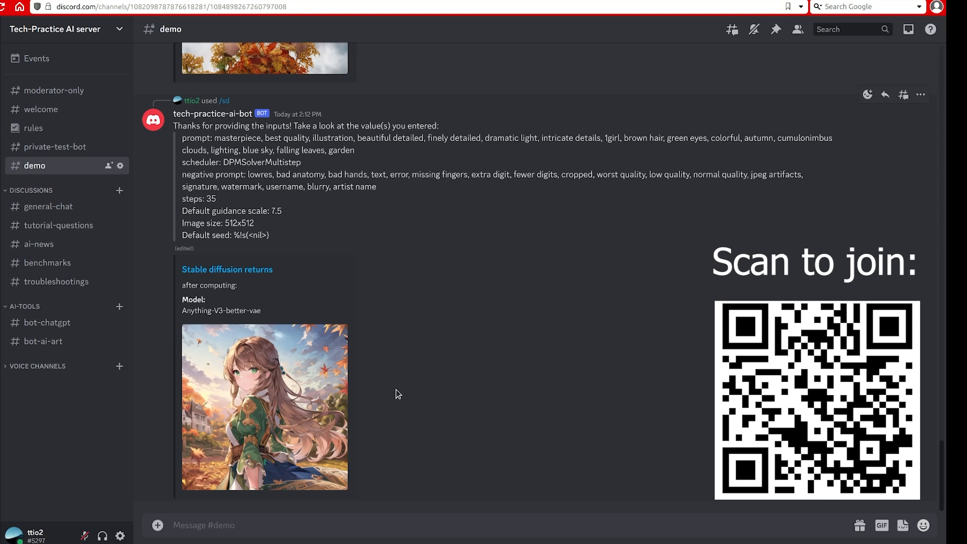